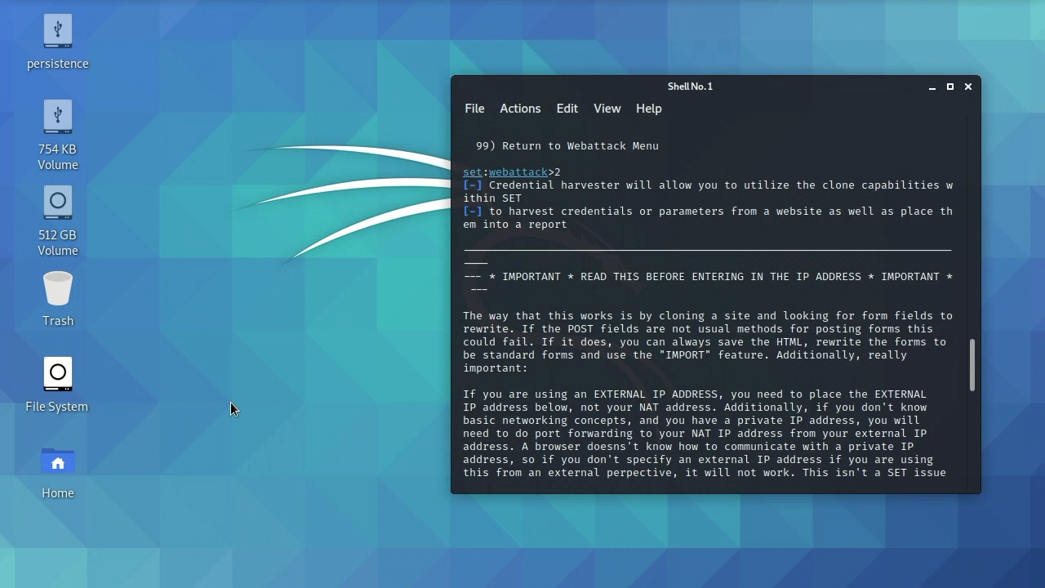
pyautogui.moveTo(565, 265)
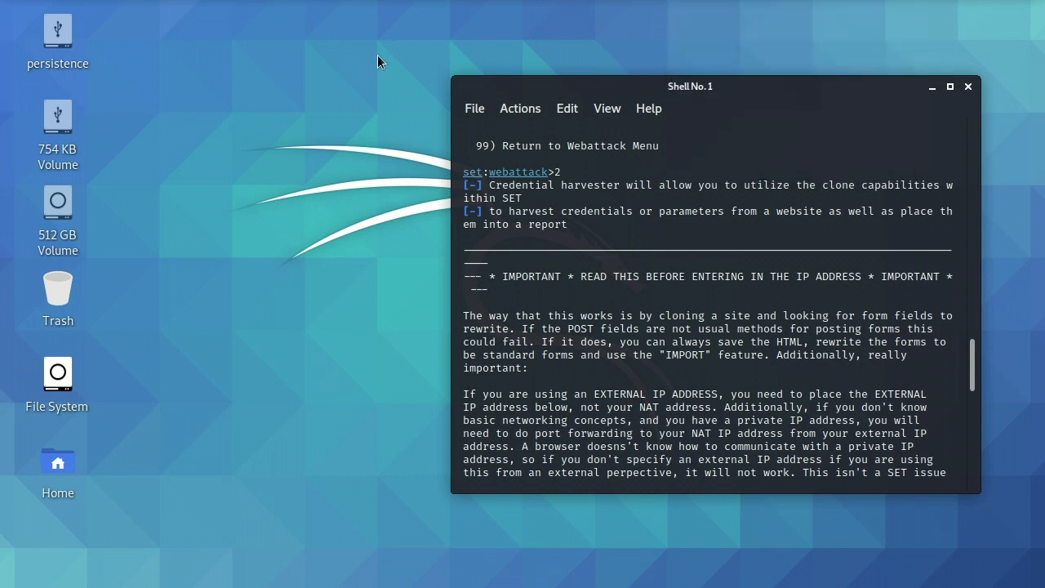
pyautogui.moveTo(646, 258)
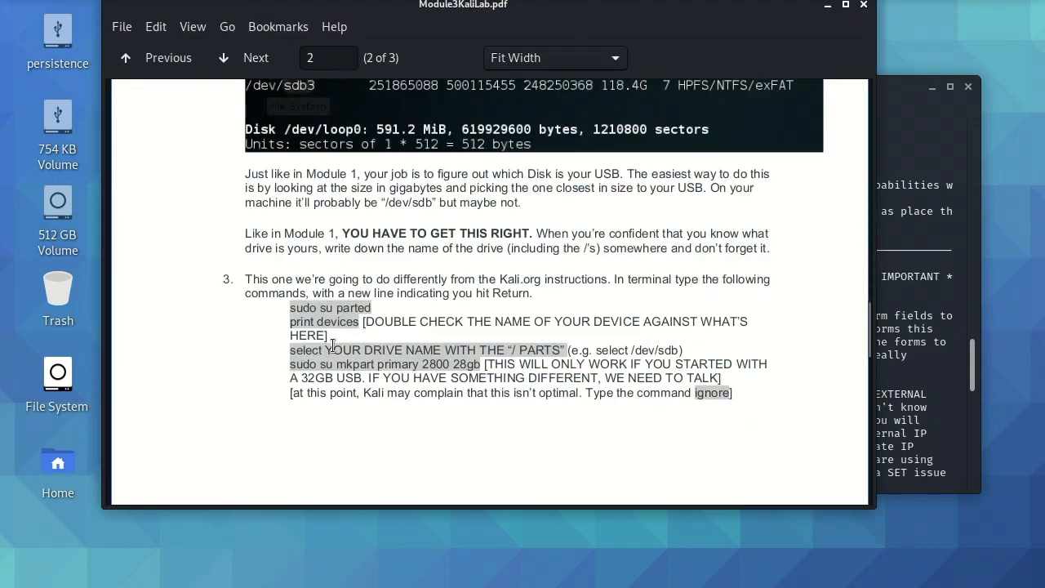
# Step: Scroll the lab PDF down to the root account setup instructions on page 3
pyautogui.scroll(-3)
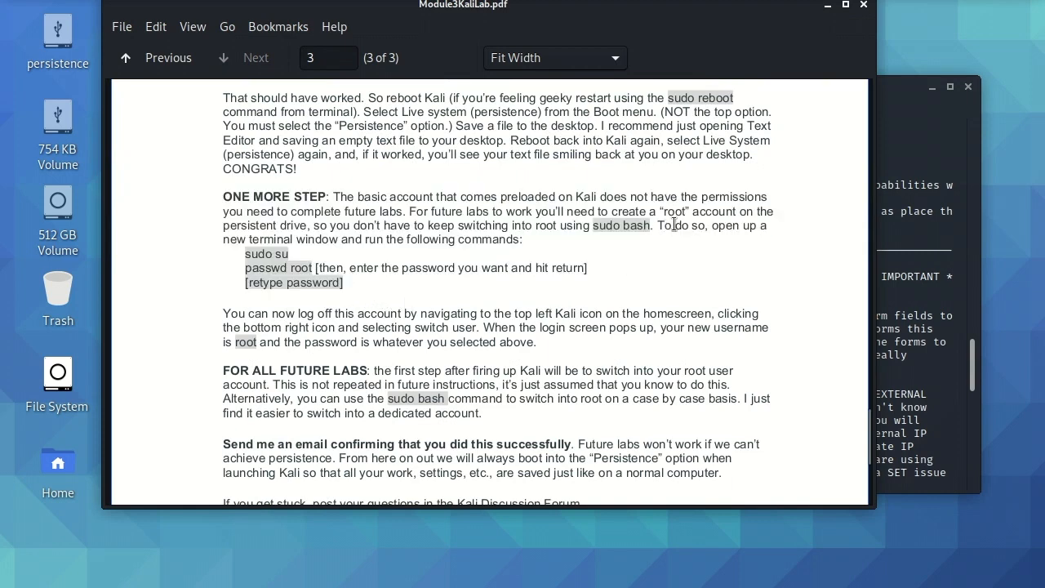
pyautogui.moveTo(700, 209)
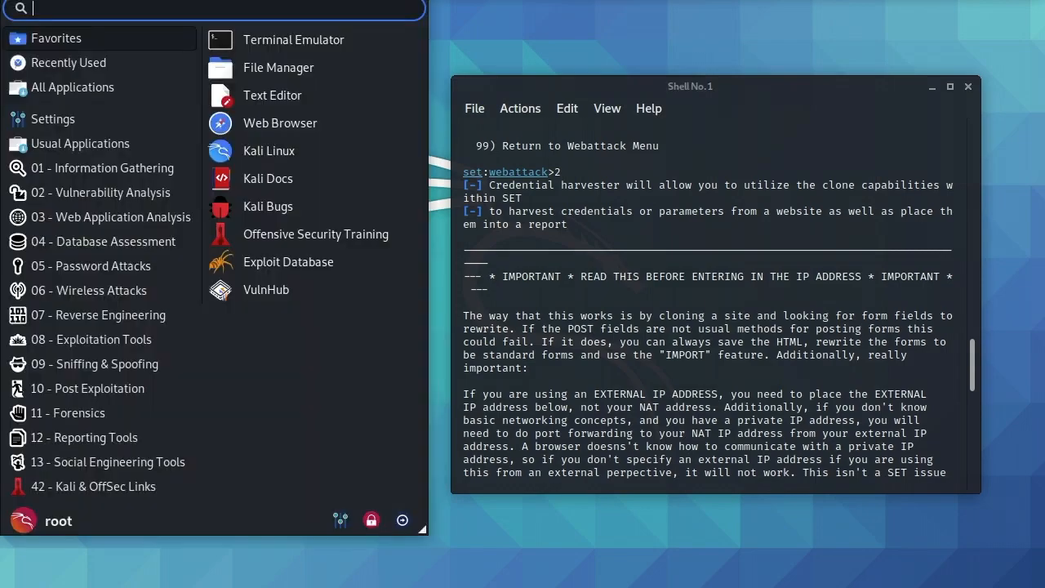
pyautogui.click(401, 519)
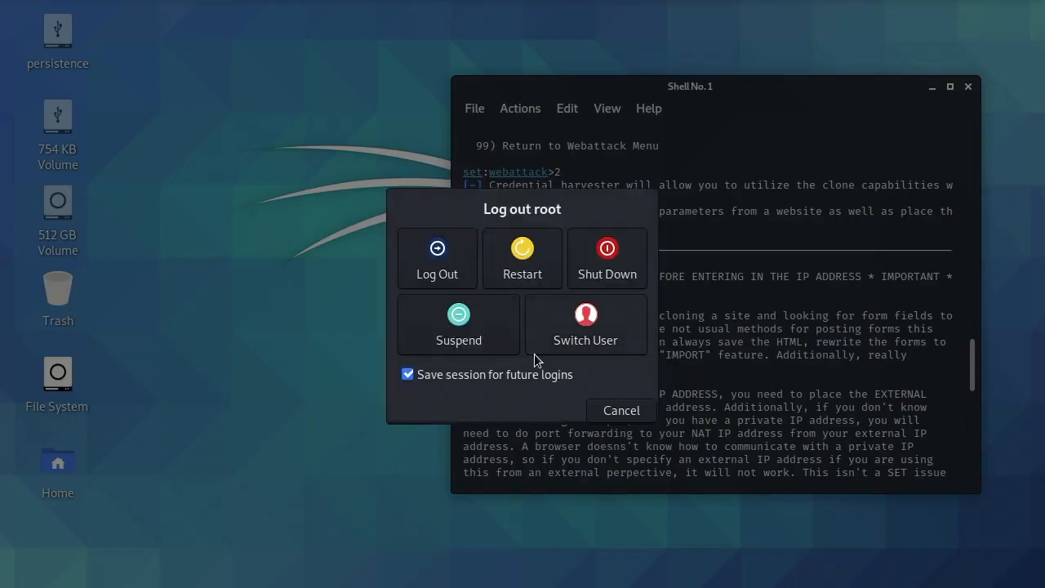
pyautogui.moveTo(563, 412)
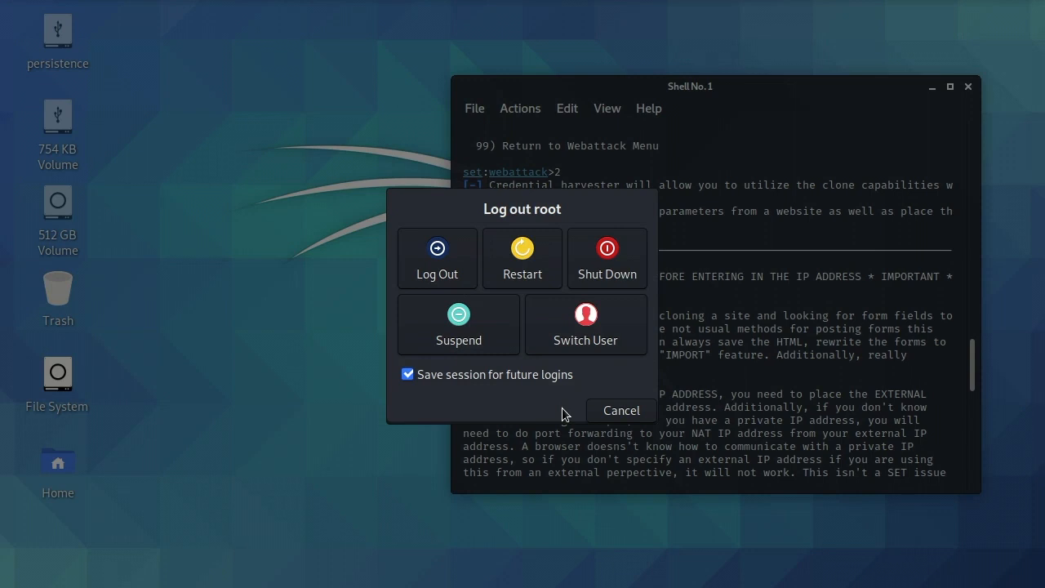
pyautogui.click(621, 411)
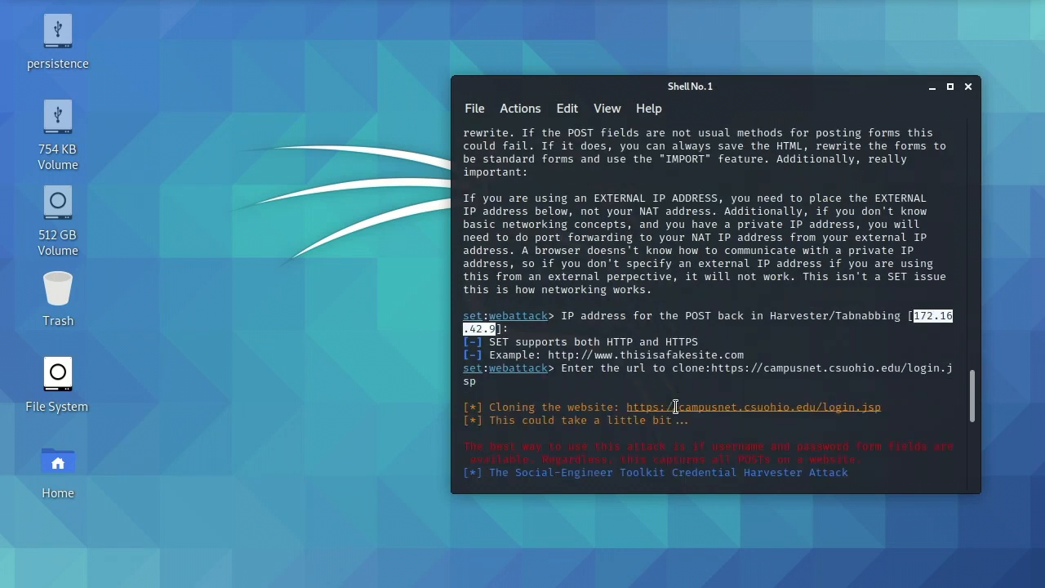
# Step: Scroll the SET output down to the cgi.escape AttributeError in harvester.py line 334
pyautogui.scroll(-3)
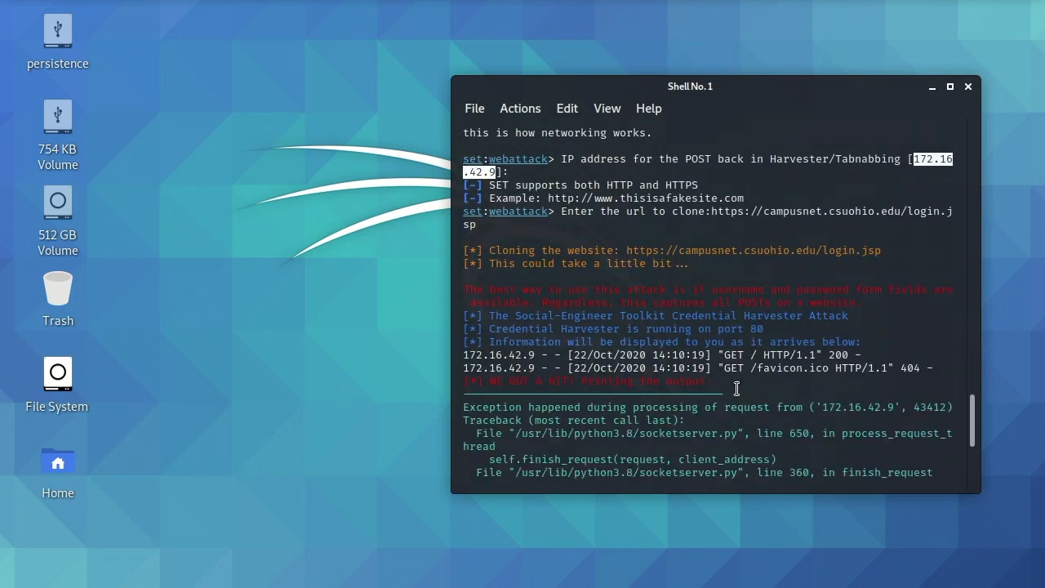
pyautogui.scroll(-3)
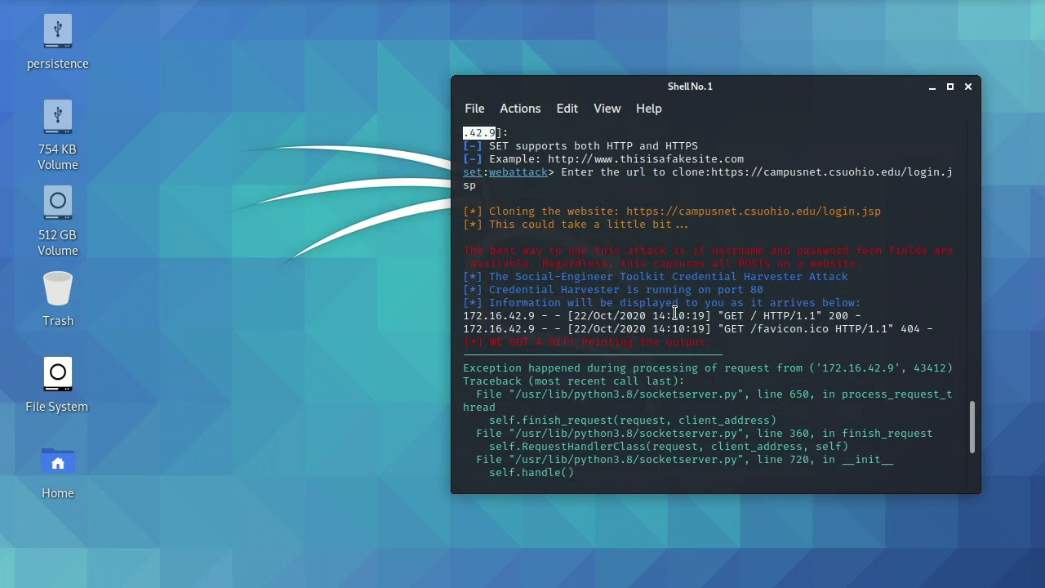
pyautogui.scroll(-3)
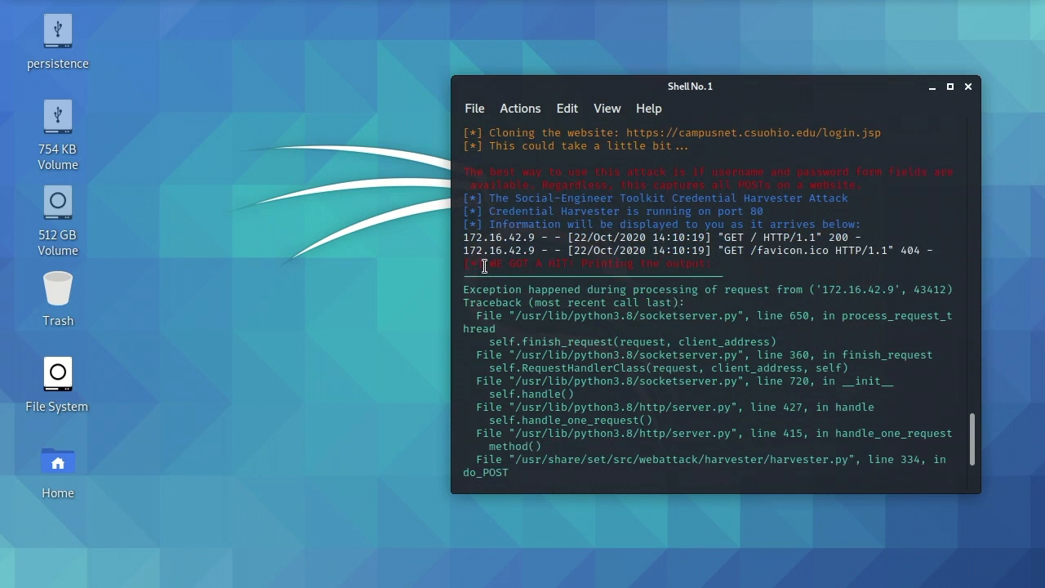
pyautogui.scroll(-3)
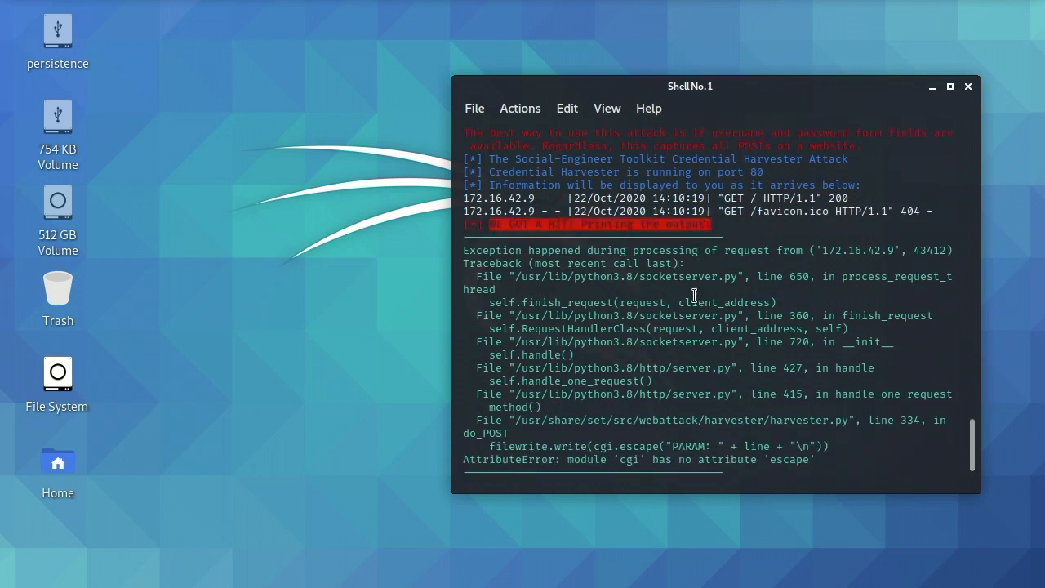
pyautogui.moveTo(741, 363)
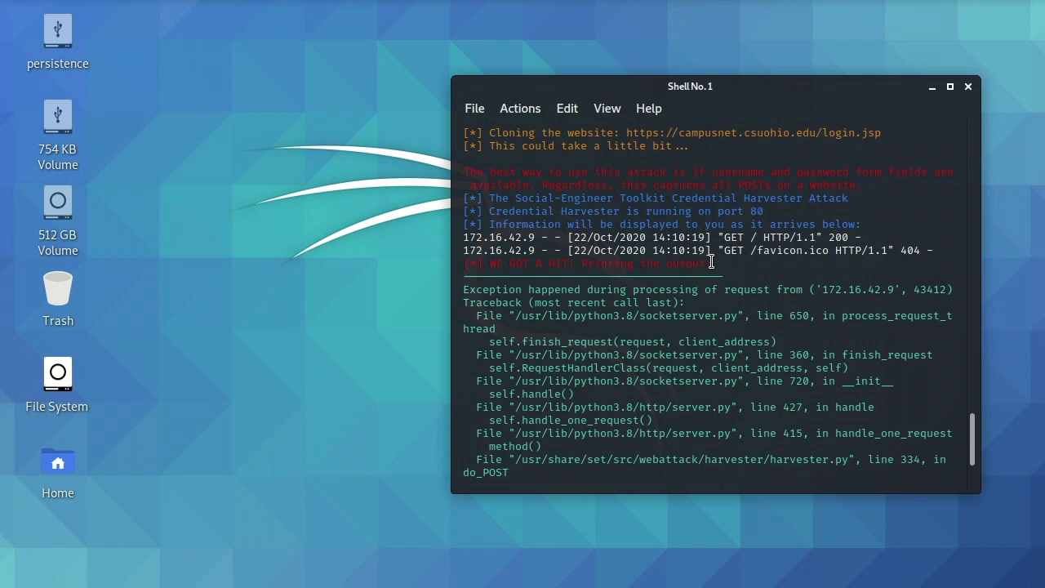
pyautogui.moveTo(751, 239)
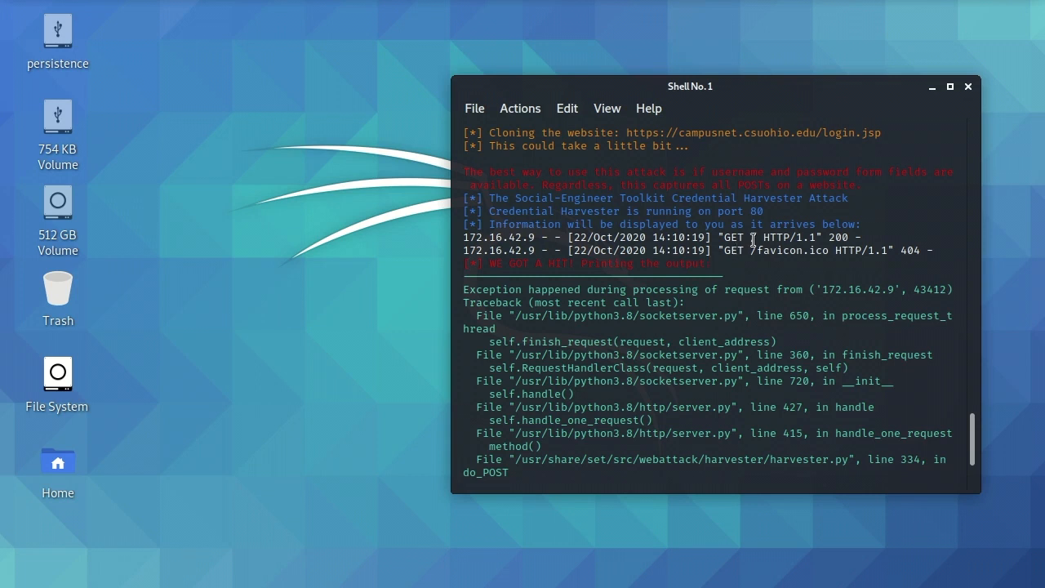
pyautogui.moveTo(757, 238)
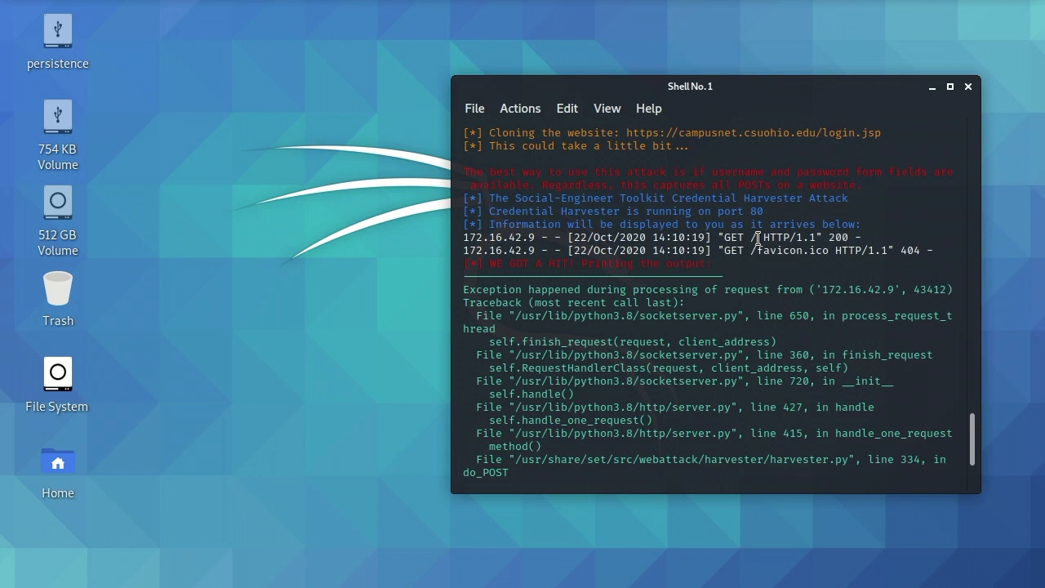
pyautogui.moveTo(712, 248)
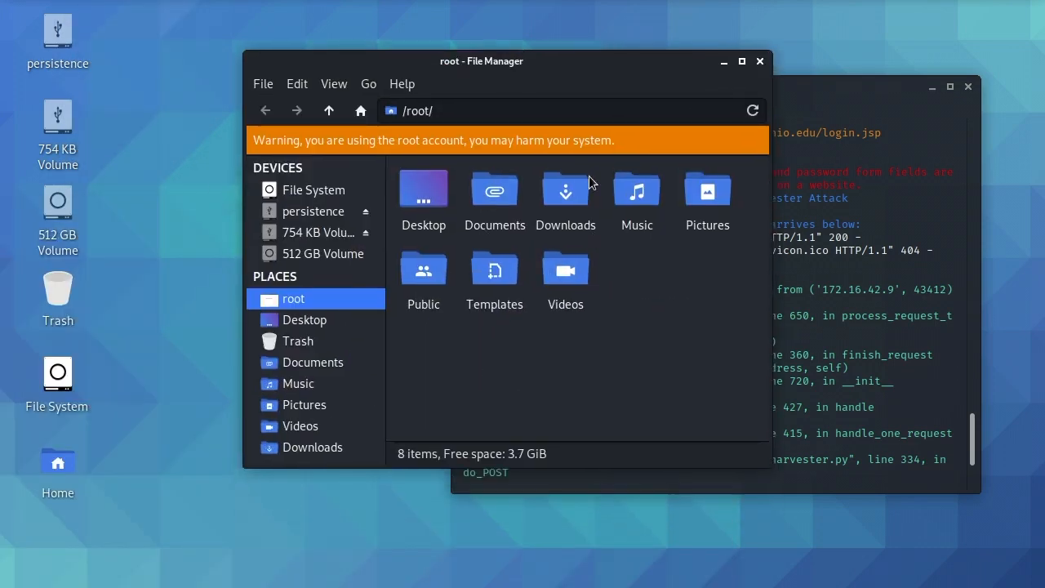
pyautogui.moveTo(465, 275)
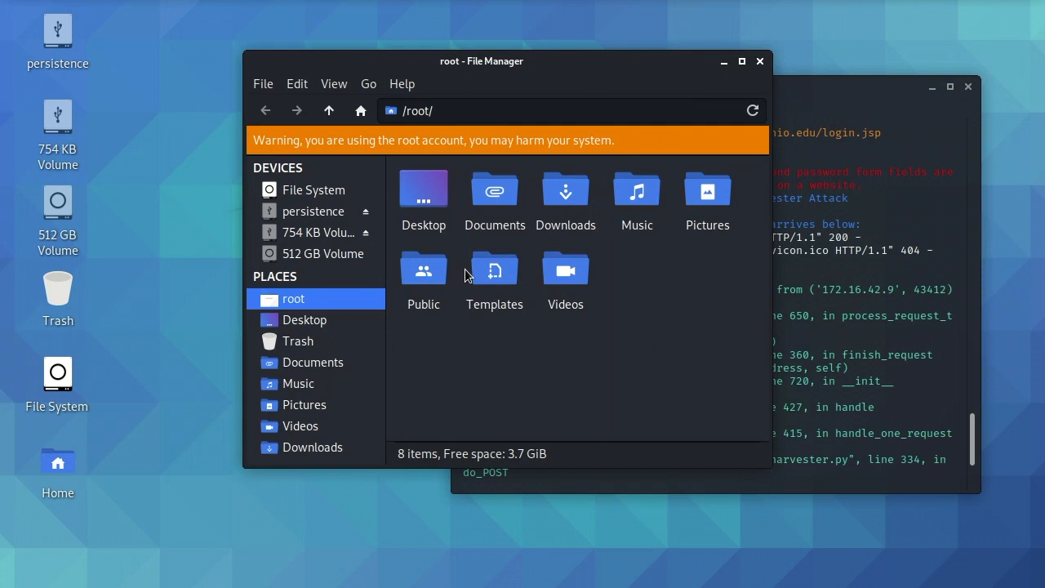
# Step: Navigate the path bar to /usr/share/set/src to reach the harvester source
pyautogui.click(526, 111)
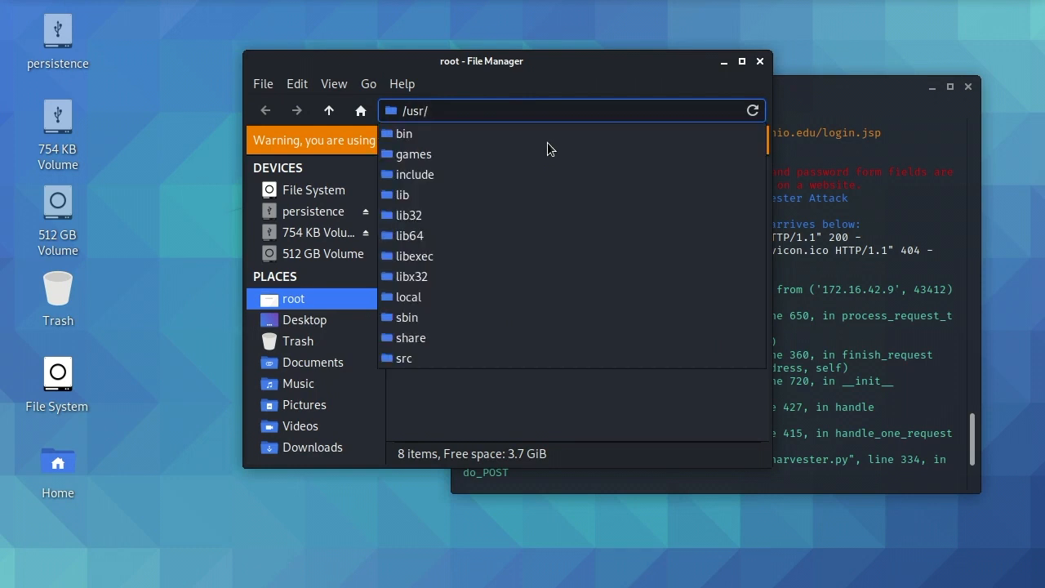
pyautogui.doubleClick(413, 336)
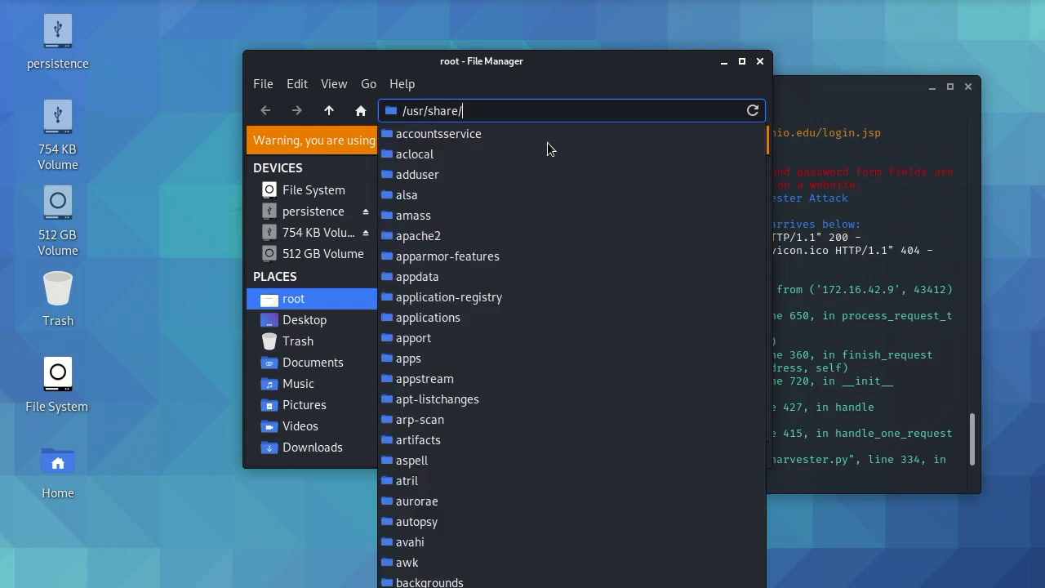
pyautogui.write('set')
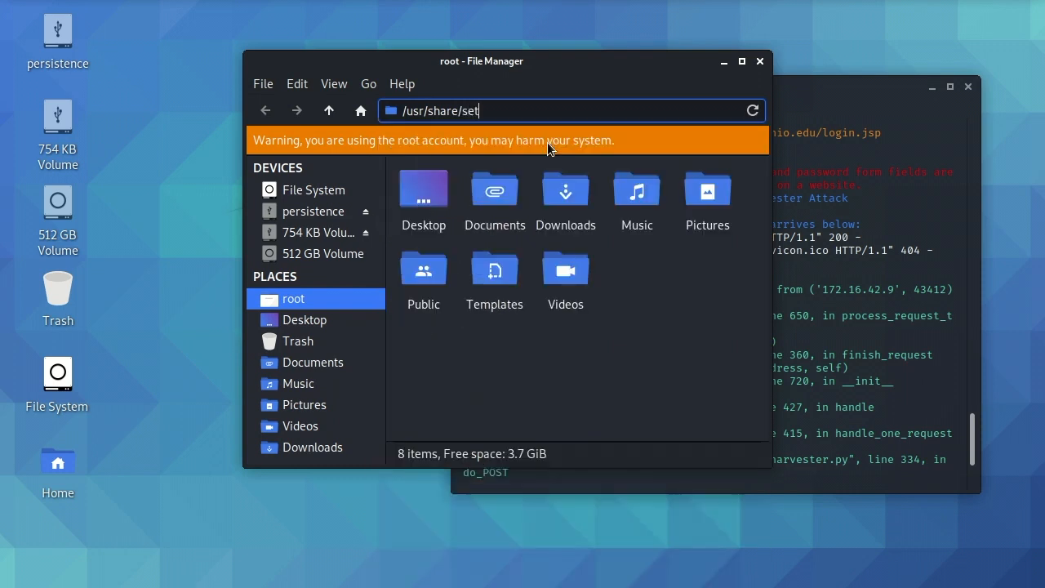
pyautogui.write('/src')
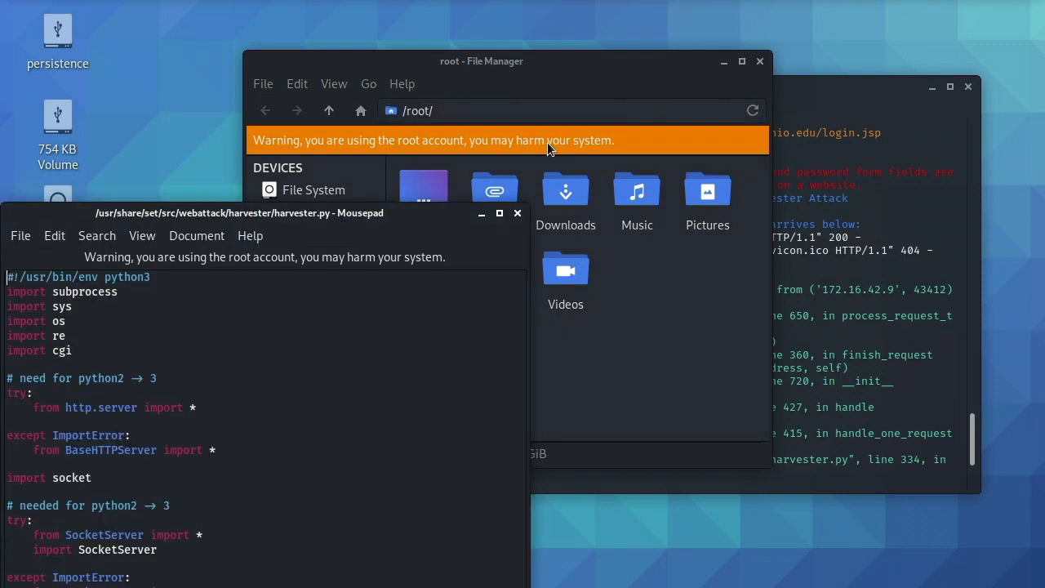
pyautogui.moveTo(443, 214)
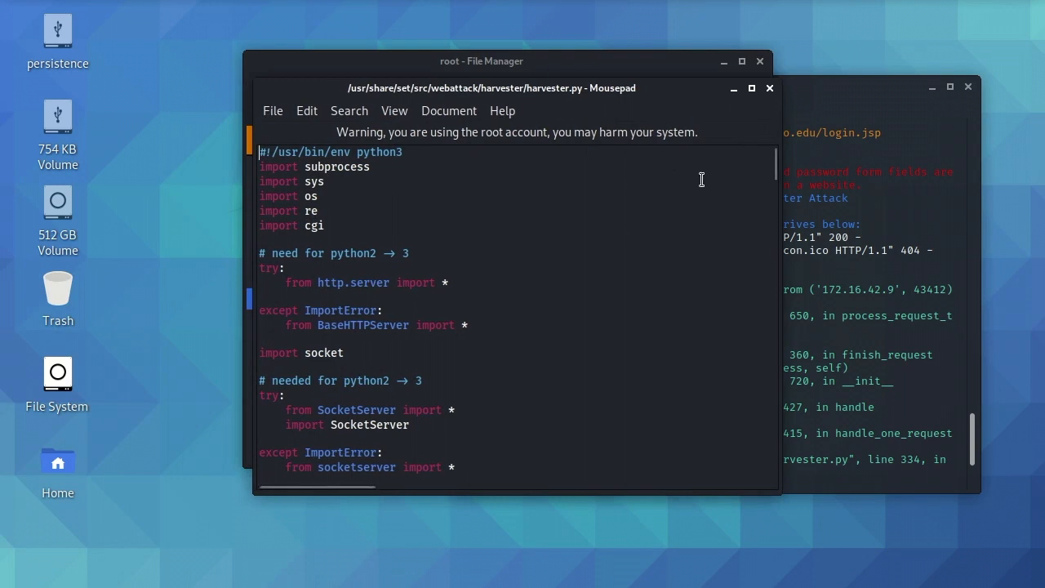
pyautogui.moveTo(699, 222)
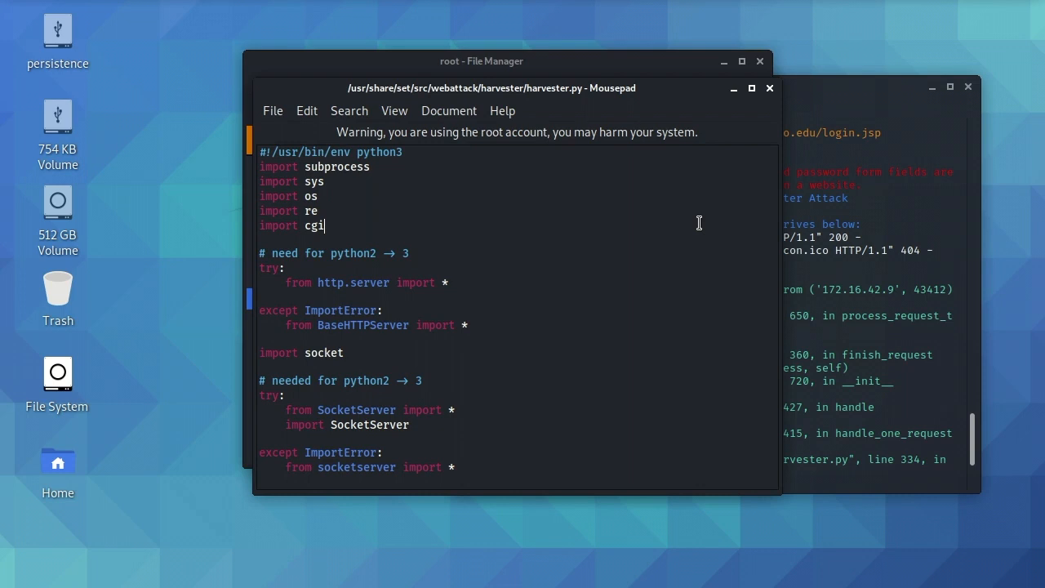
pyautogui.moveTo(673, 229)
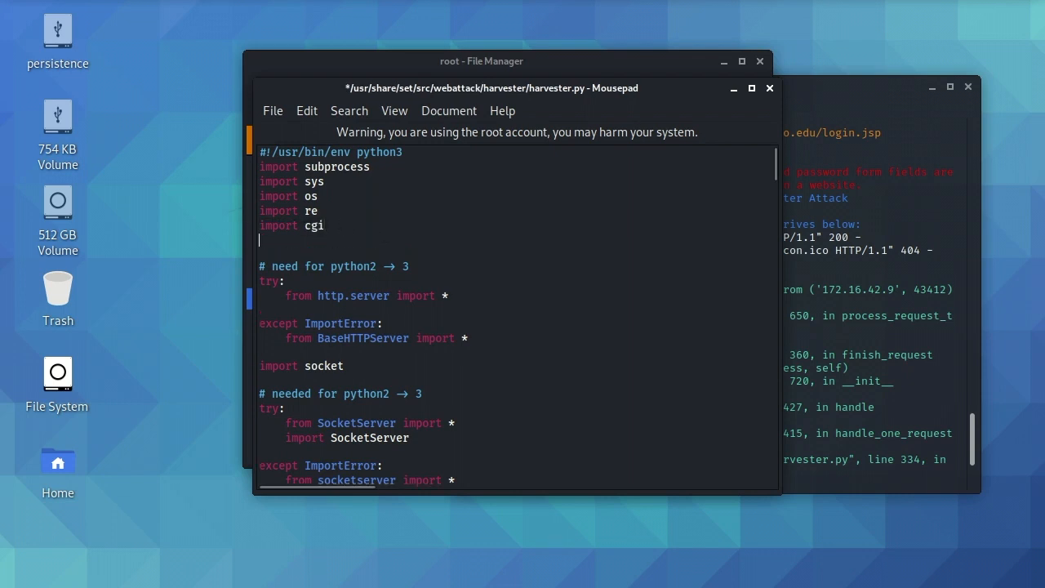
# Step: Add an 'import html' line below 'import cgi' in harvester.py
pyautogui.write('impo')
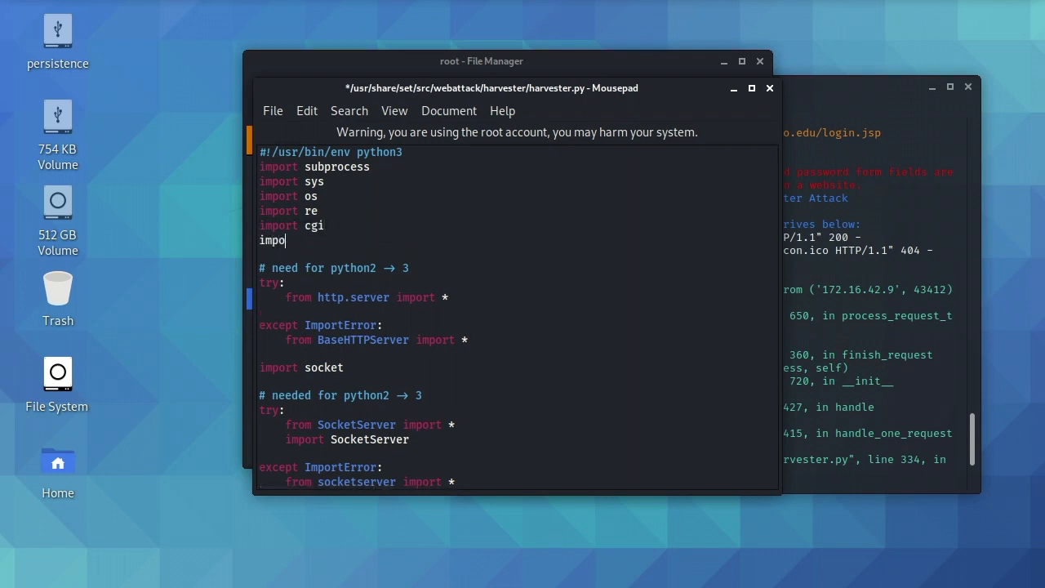
pyautogui.write('rt')
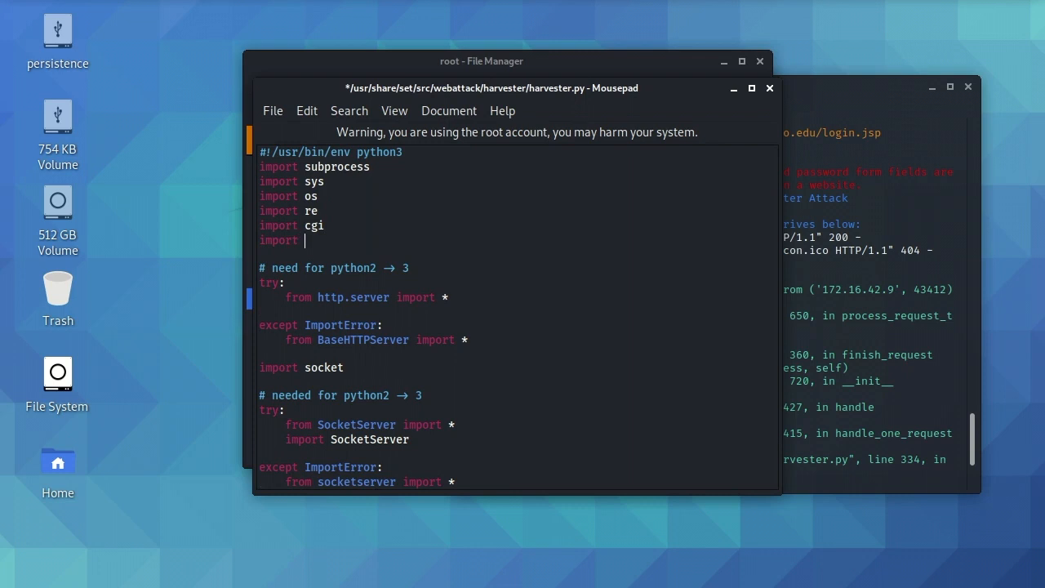
pyautogui.write('html')
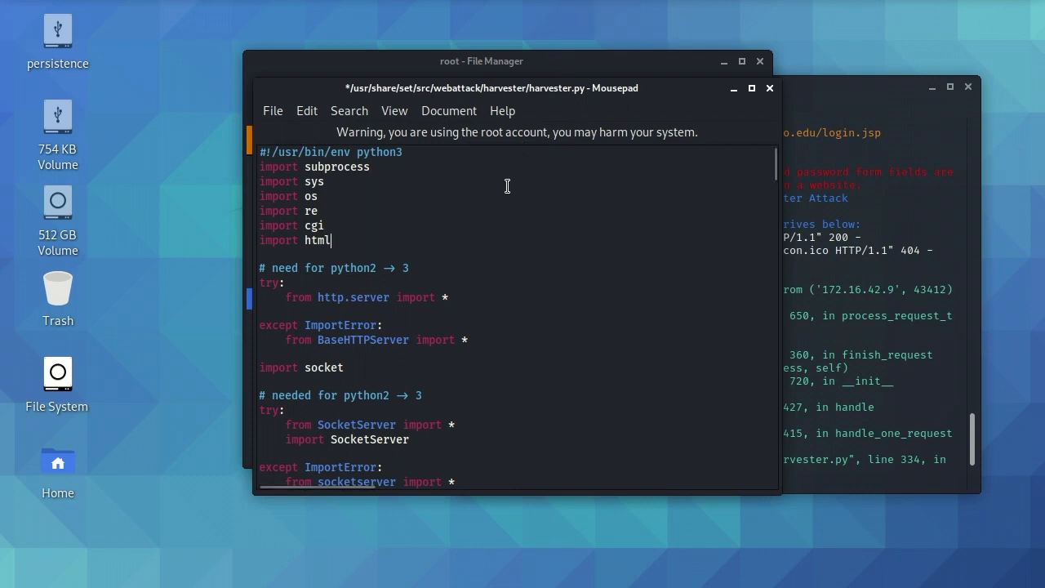
# Step: Find the cgi.escape call and change it to html.escape in the filewrite line
pyautogui.press('ctrl+f')
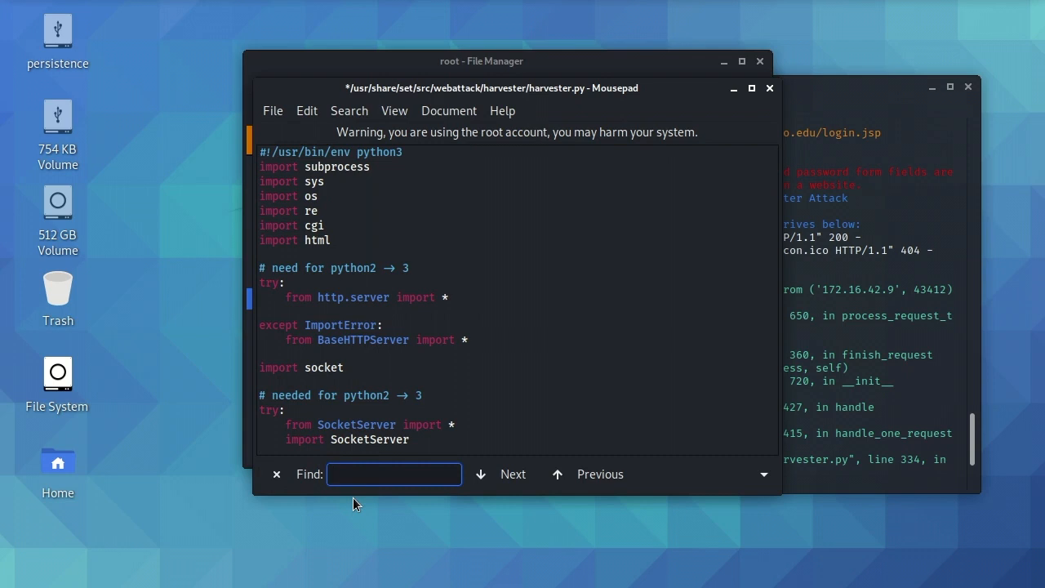
pyautogui.write('cgi')
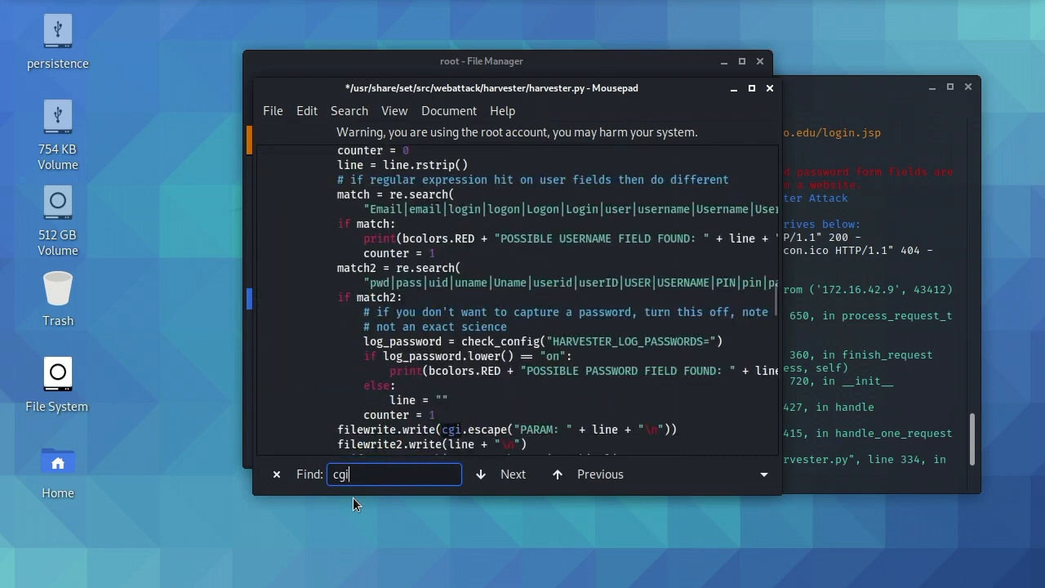
pyautogui.write('.')
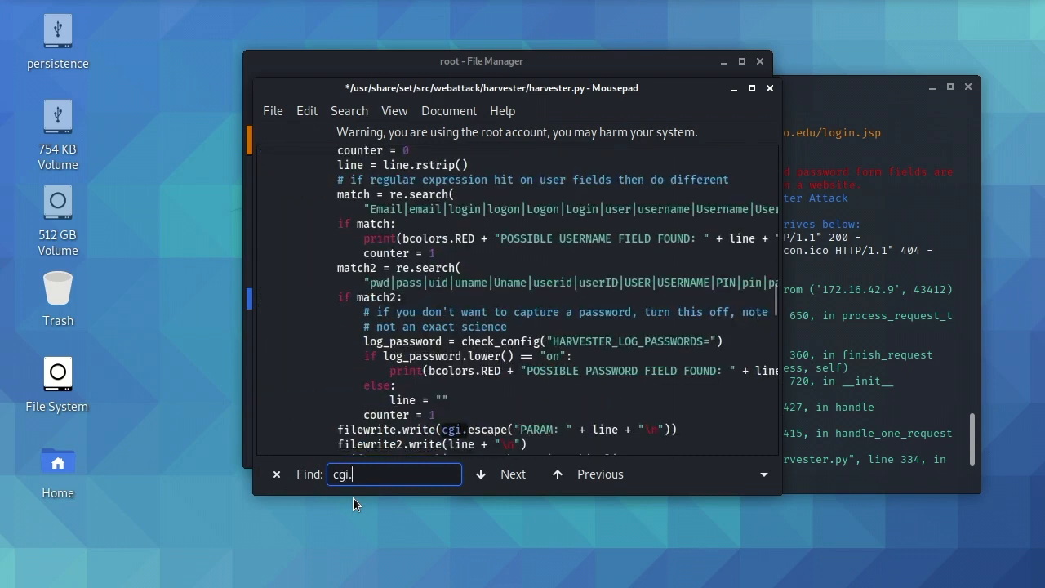
pyautogui.write('esca')
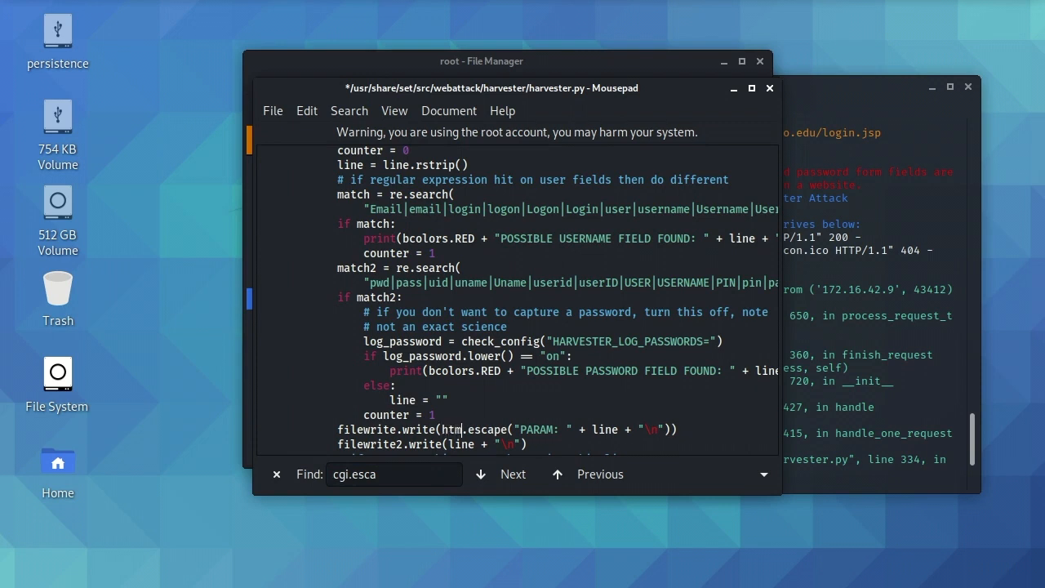
pyautogui.write('l')
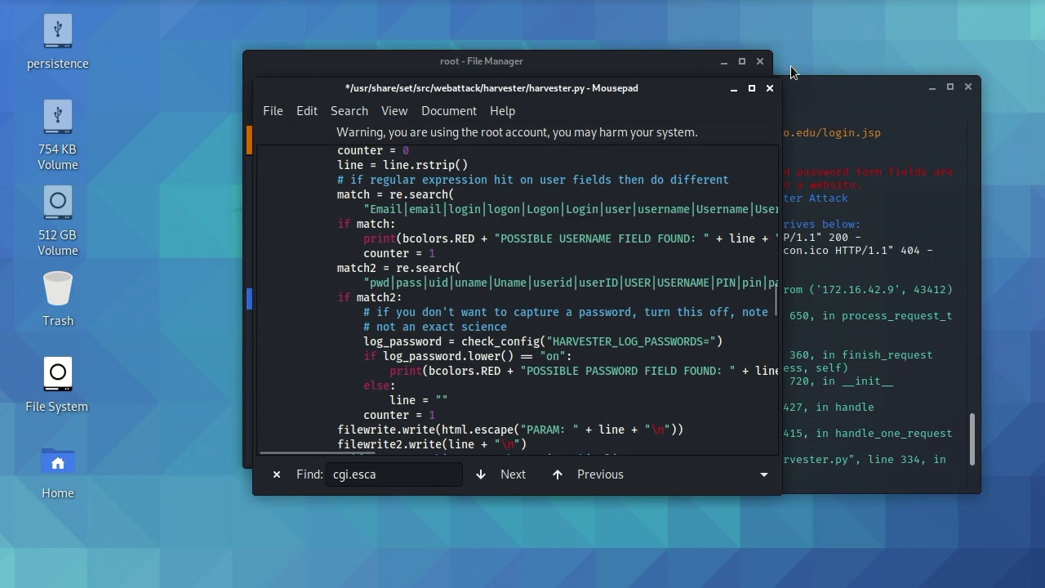
# Step: Close Mousepad, answering its save-changes prompt, then close the File Manager window
pyautogui.click(769, 88)
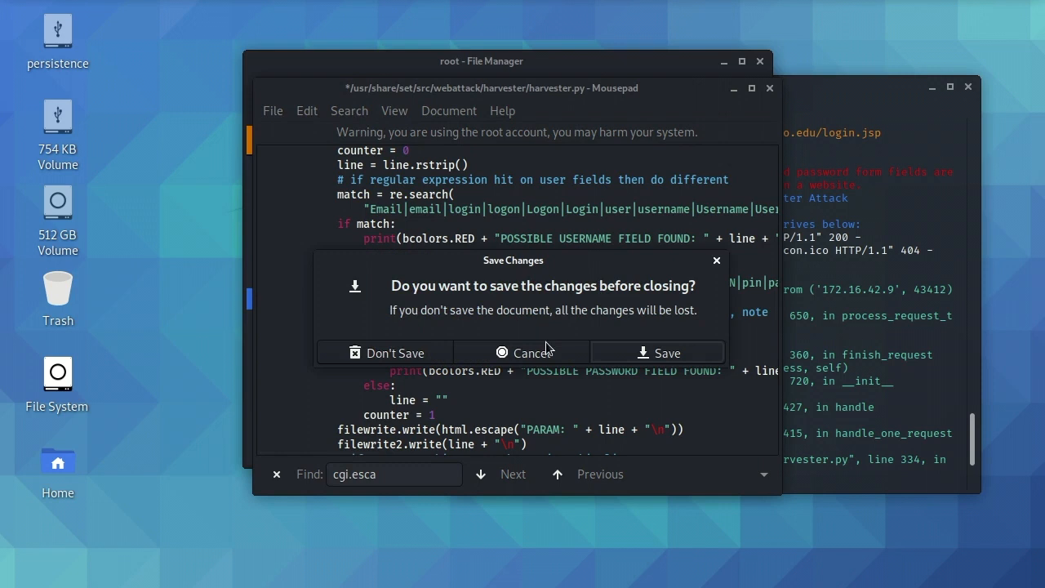
pyautogui.click(385, 352)
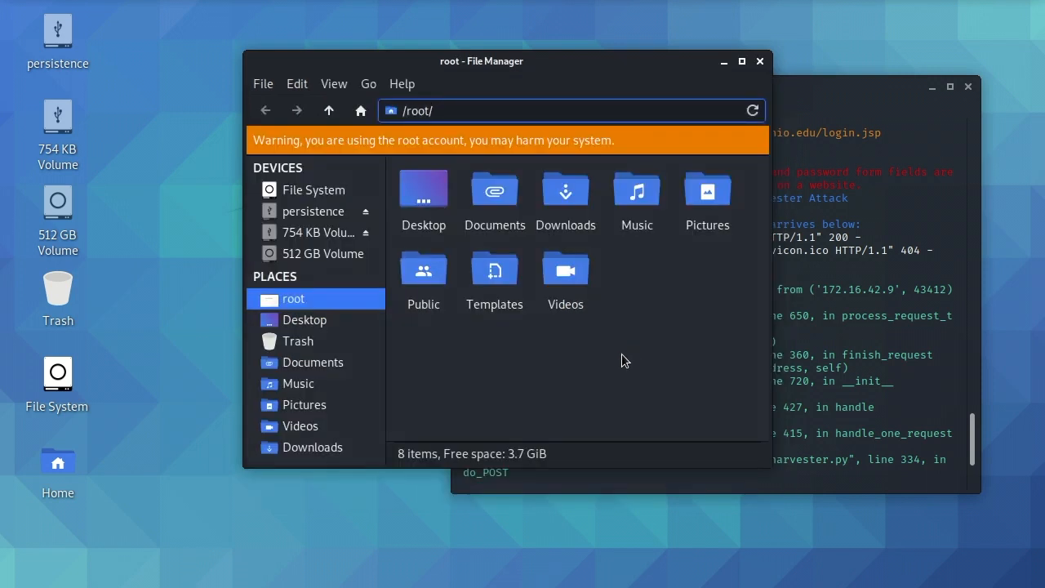
pyautogui.click(563, 111)
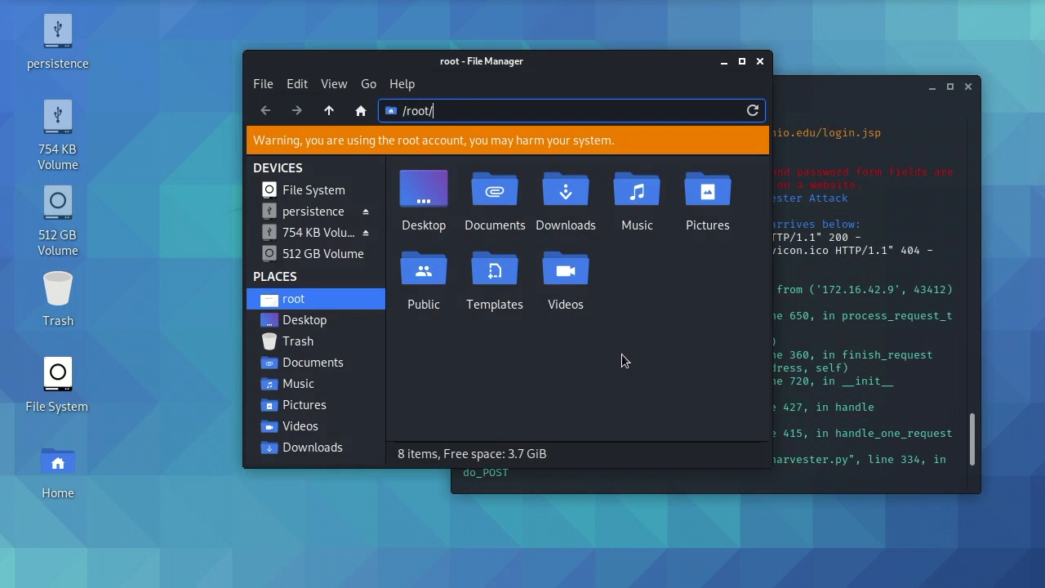
pyautogui.moveTo(554, 281)
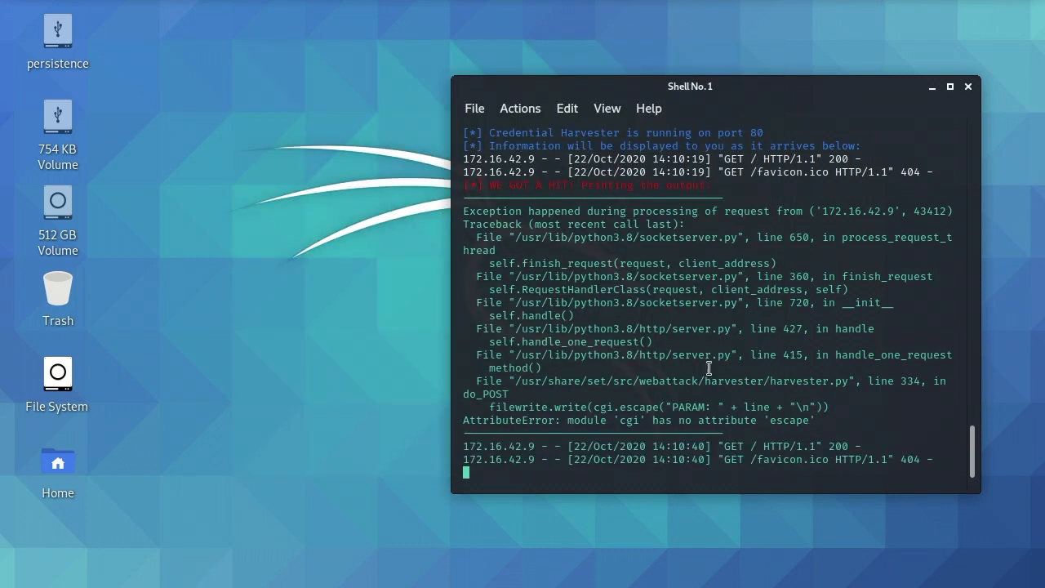
pyautogui.moveTo(934, 229)
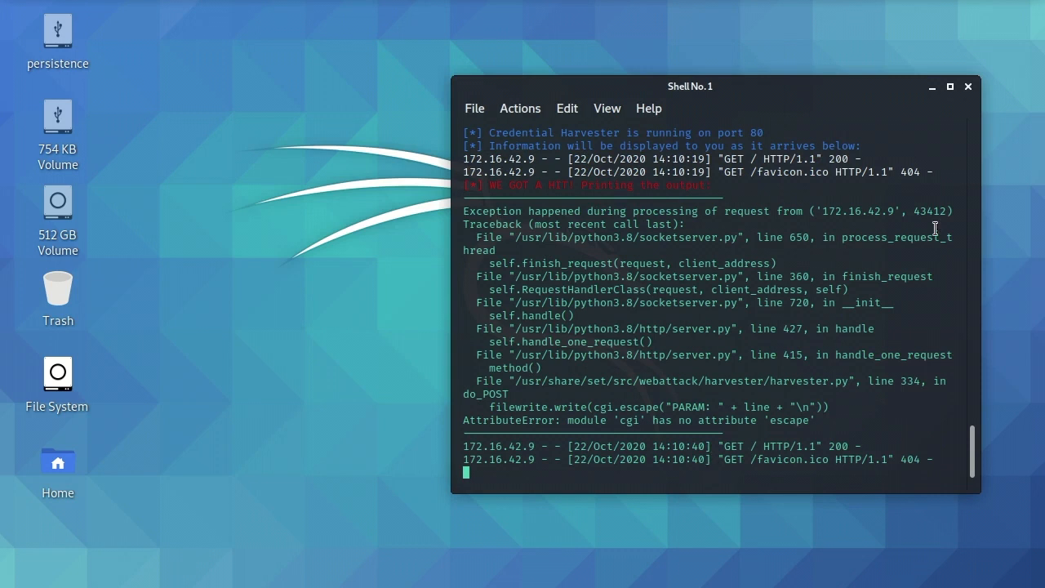
# Step: Focus the QTerminal window to clear the old harvester output
pyautogui.click(968, 87)
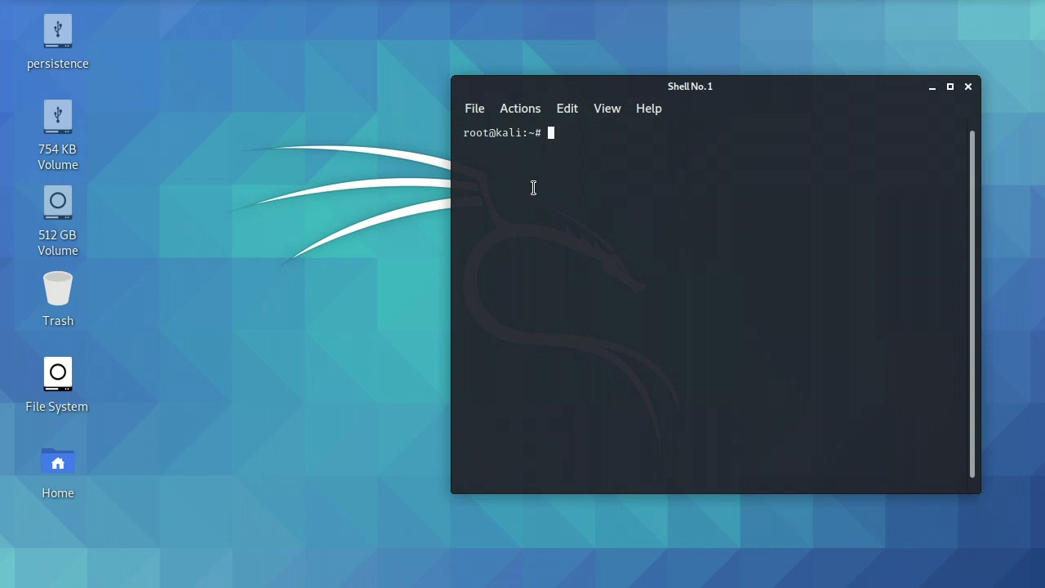
pyautogui.moveTo(744, 88)
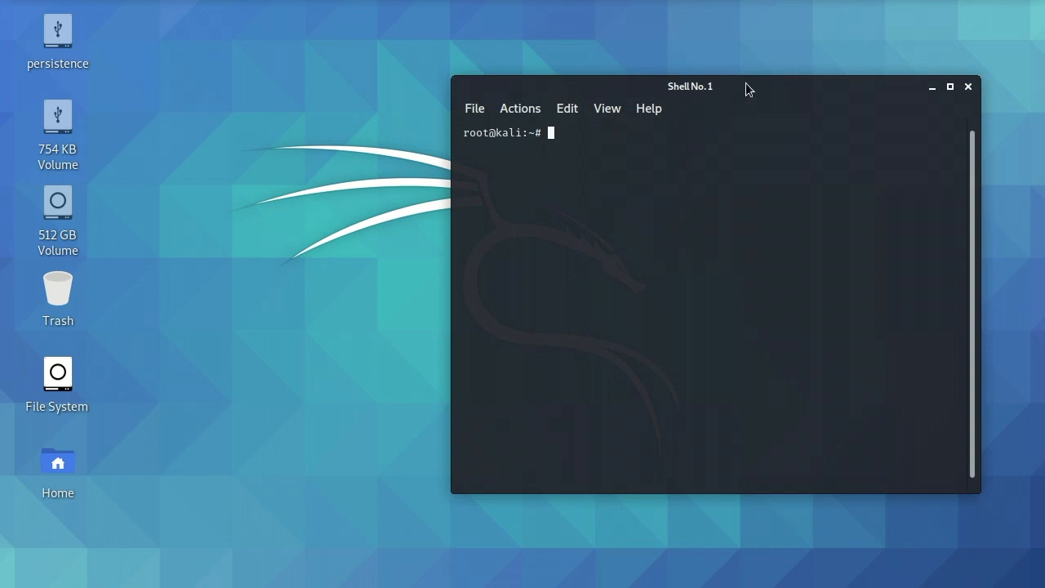
pyautogui.moveTo(704, 100)
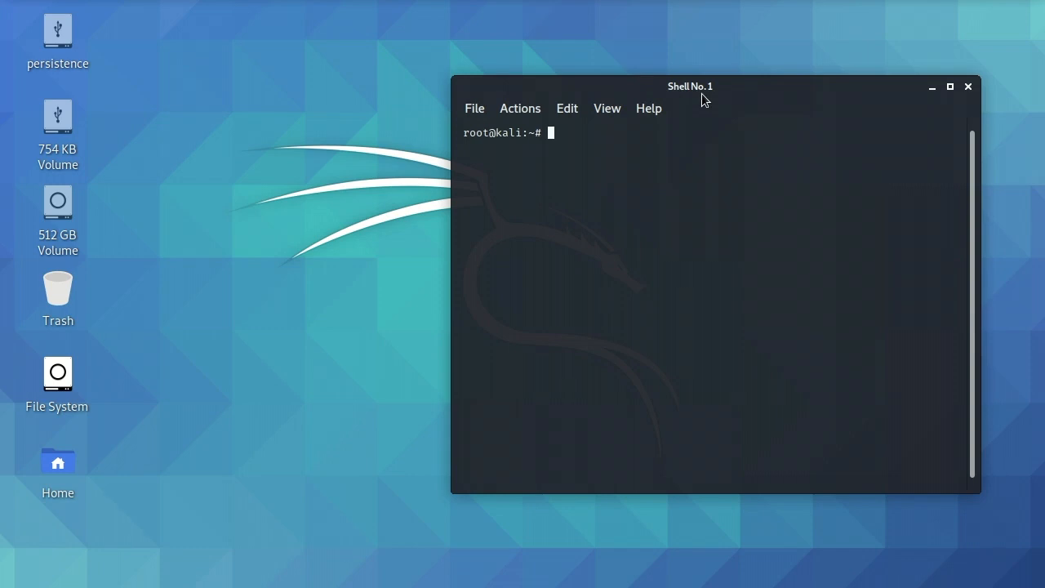
pyautogui.moveTo(634, 126)
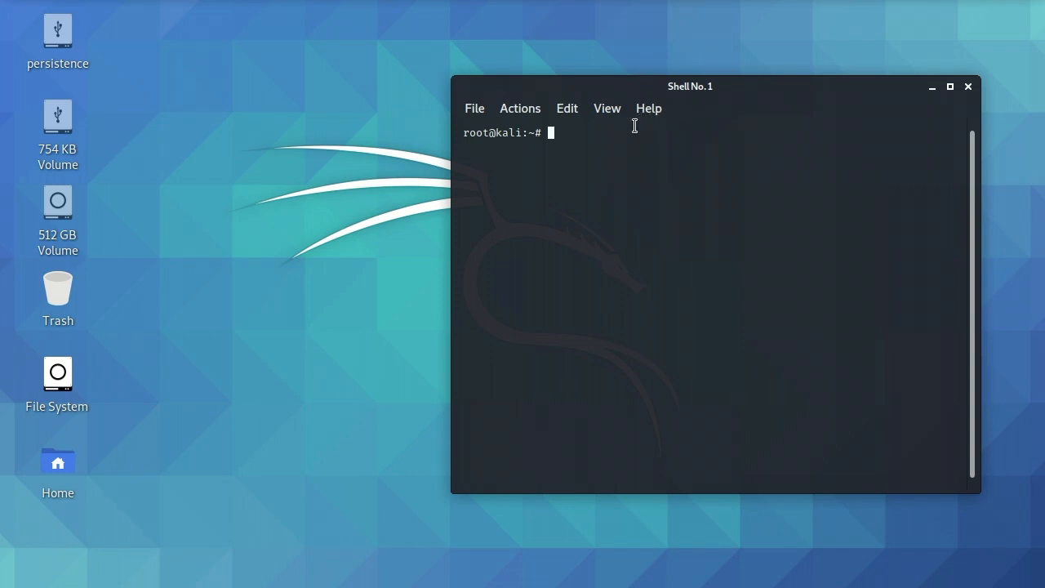
# Step: Run setoolkit and choose 2 Website Attack Vectors, then the credential harvester option
pyautogui.write('setoo')
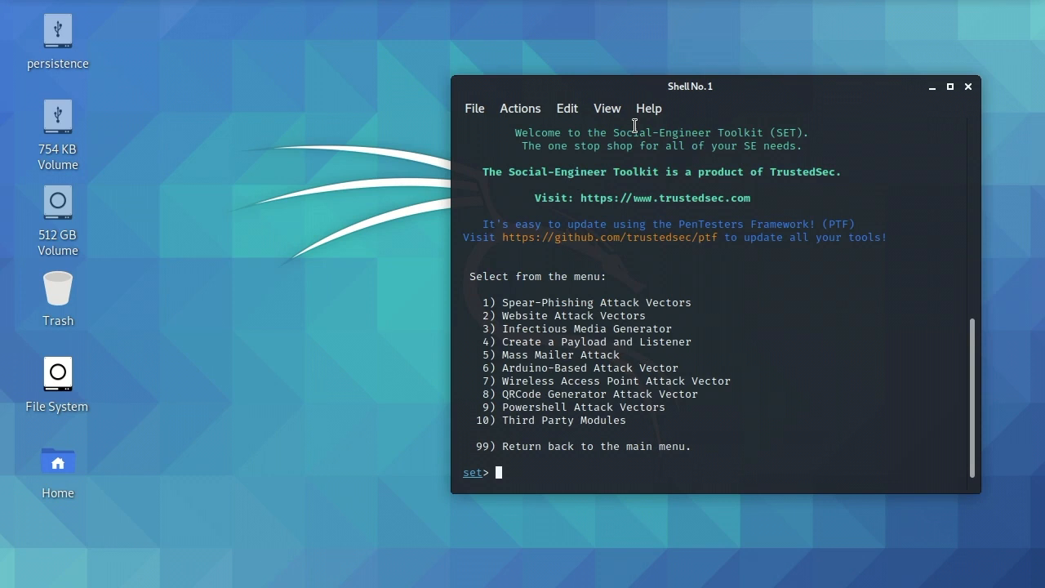
pyautogui.write('2')
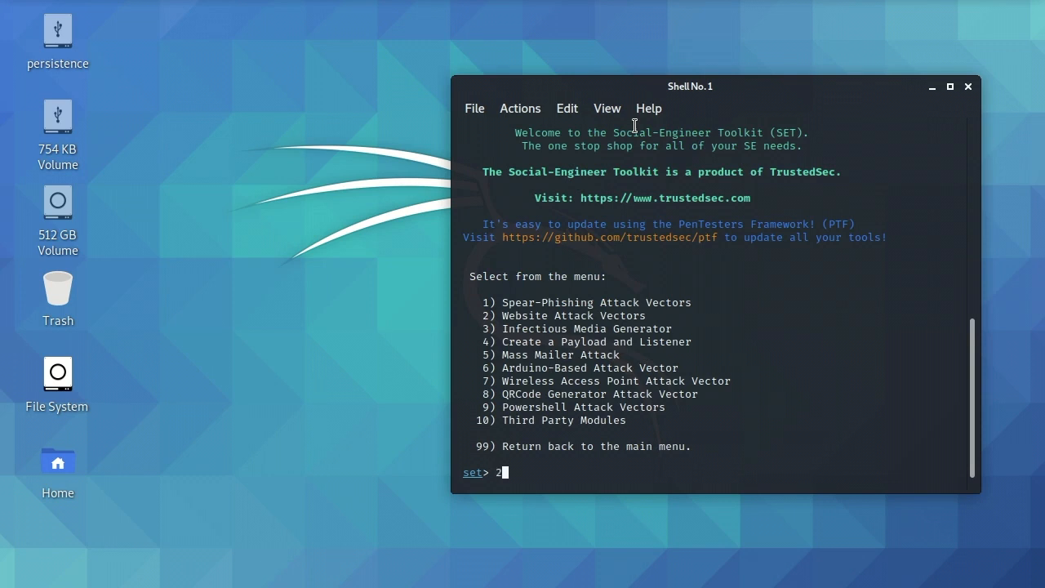
pyautogui.press('Return')
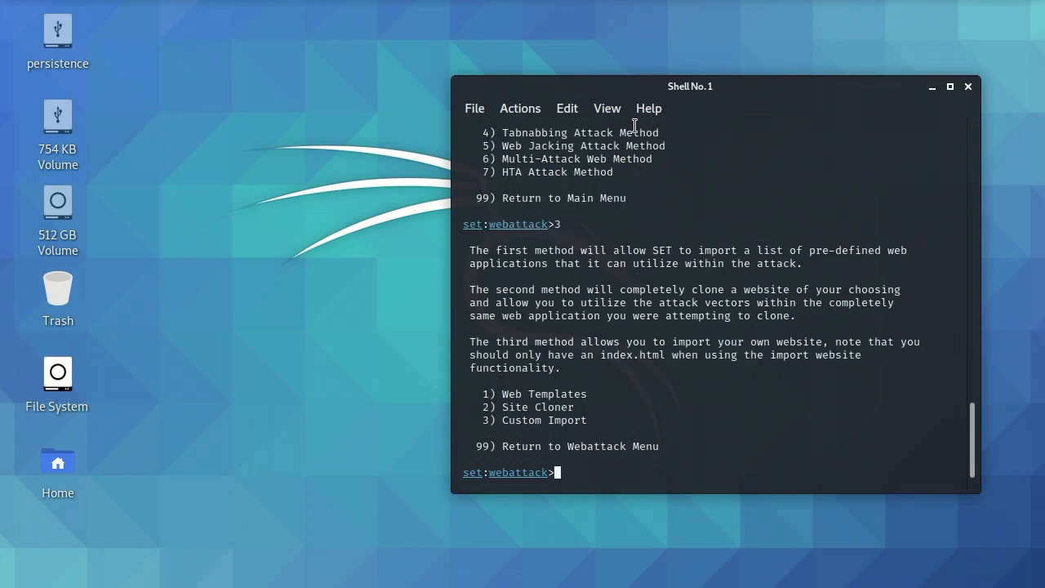
pyautogui.write('2')
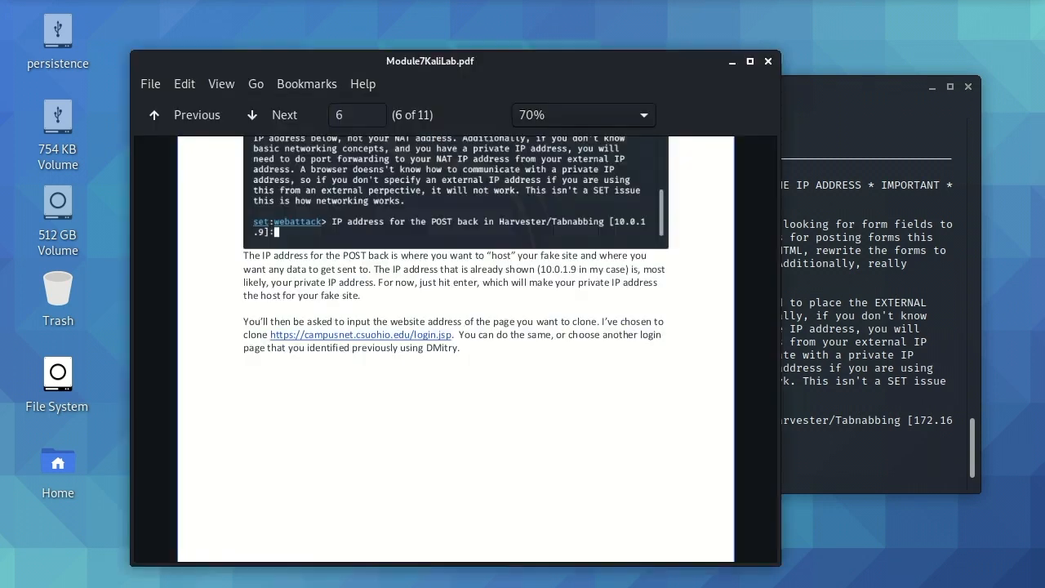
pyautogui.moveTo(278, 343)
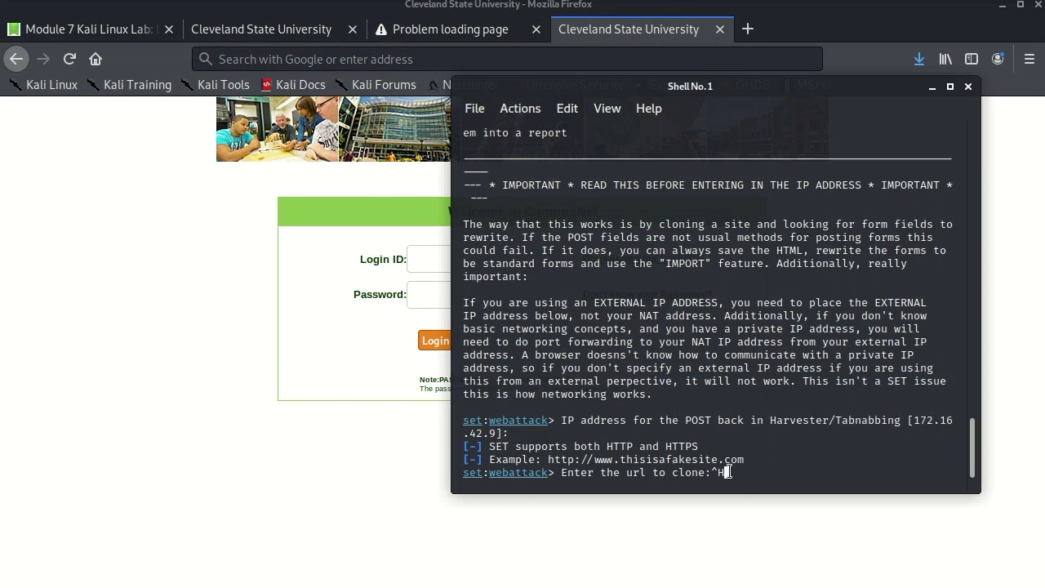
pyautogui.rightClick(727, 474)
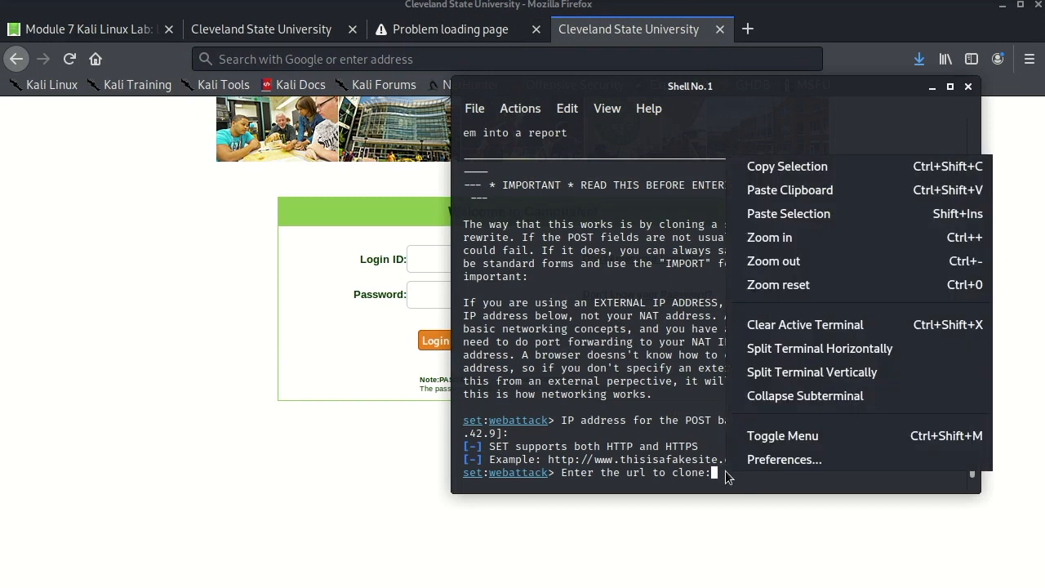
pyautogui.write('https://campusnet.csuohio.edu/login.jsp')
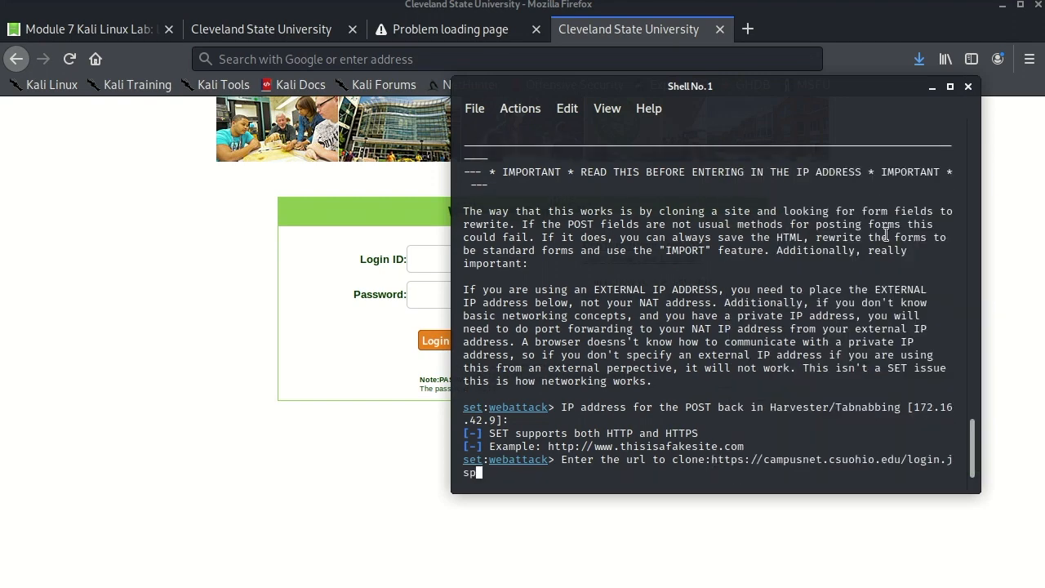
pyautogui.press('Return')
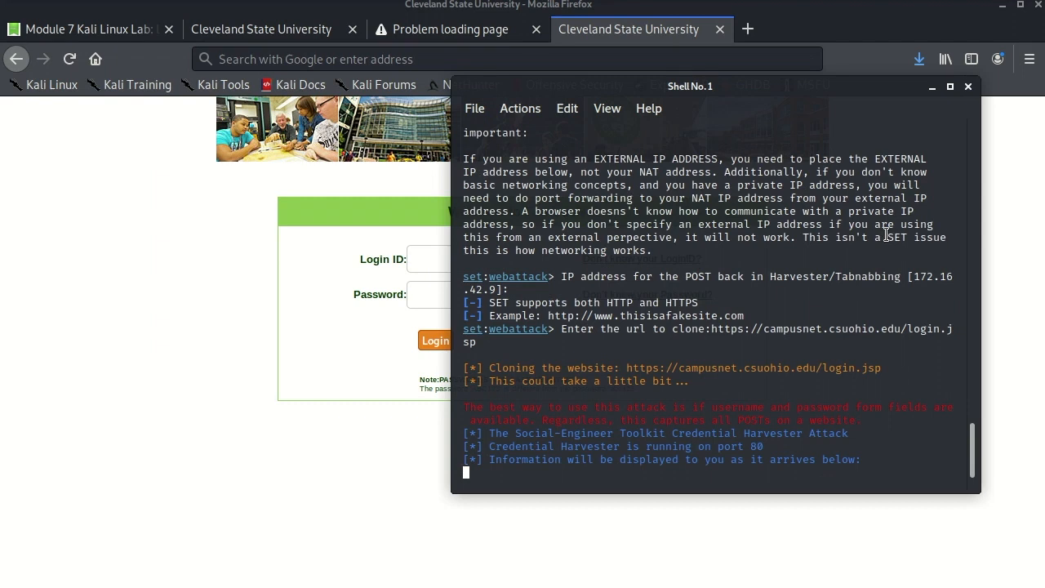
pyautogui.moveTo(817, 193)
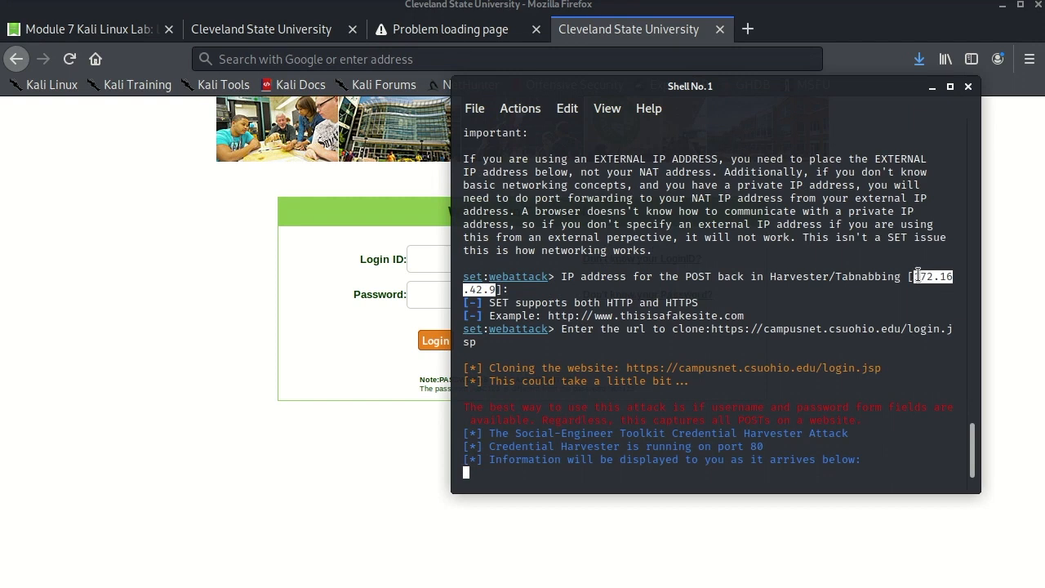
pyautogui.moveTo(902, 276)
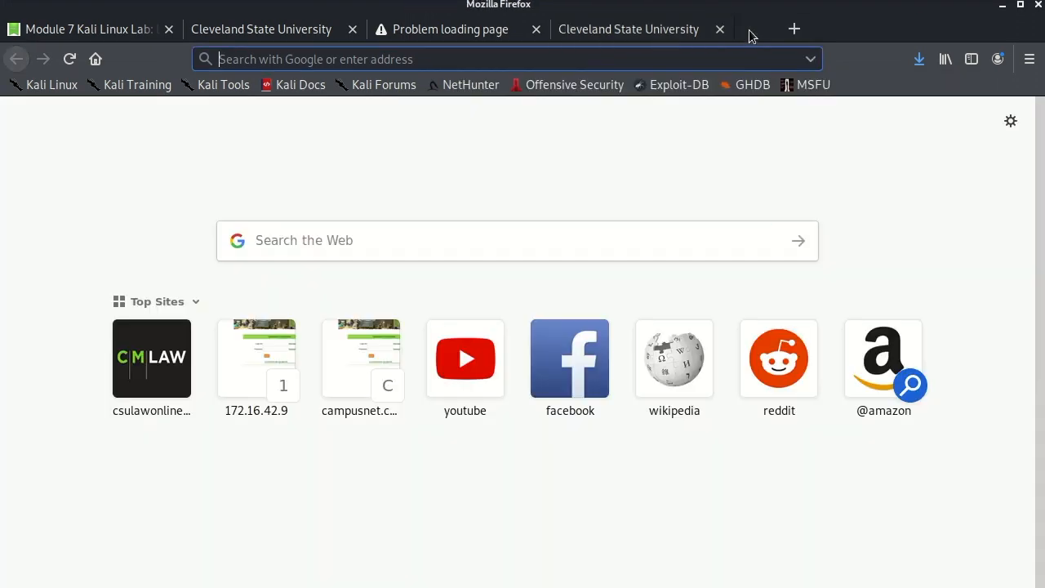
pyautogui.write('172.16.42.9')
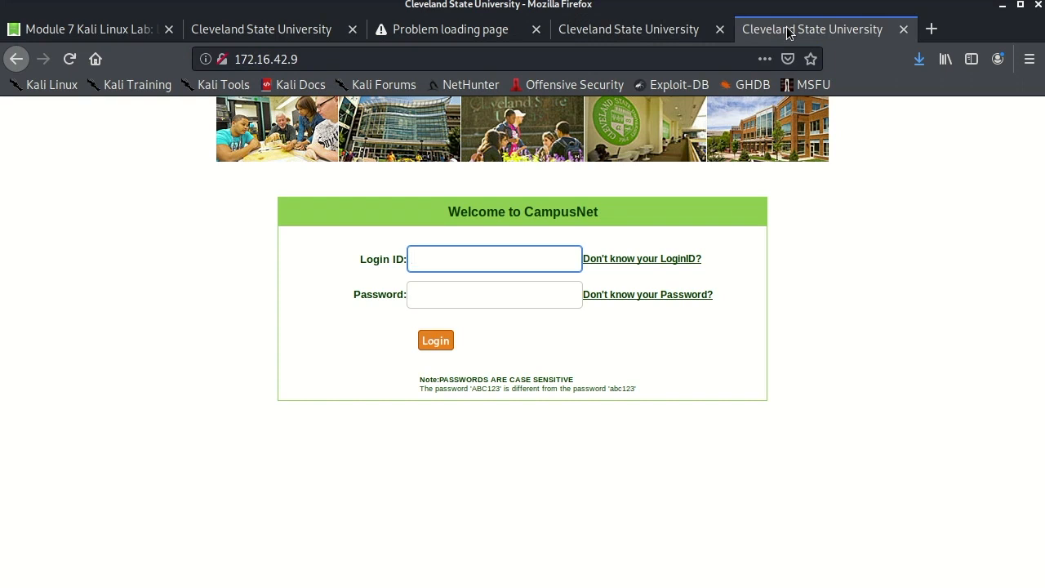
pyautogui.write('1234567')
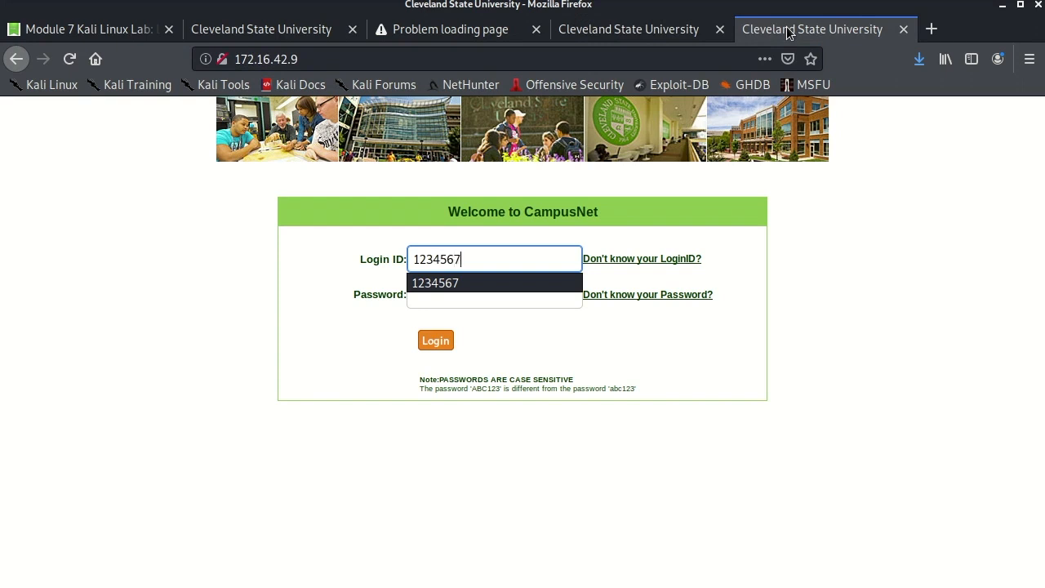
pyautogui.click(494, 294)
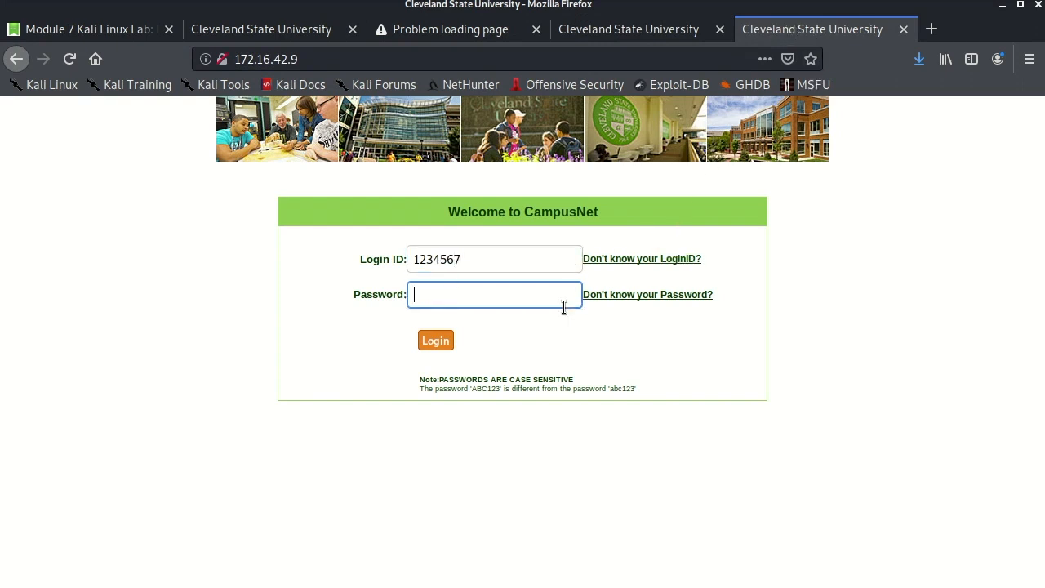
pyautogui.write('password')
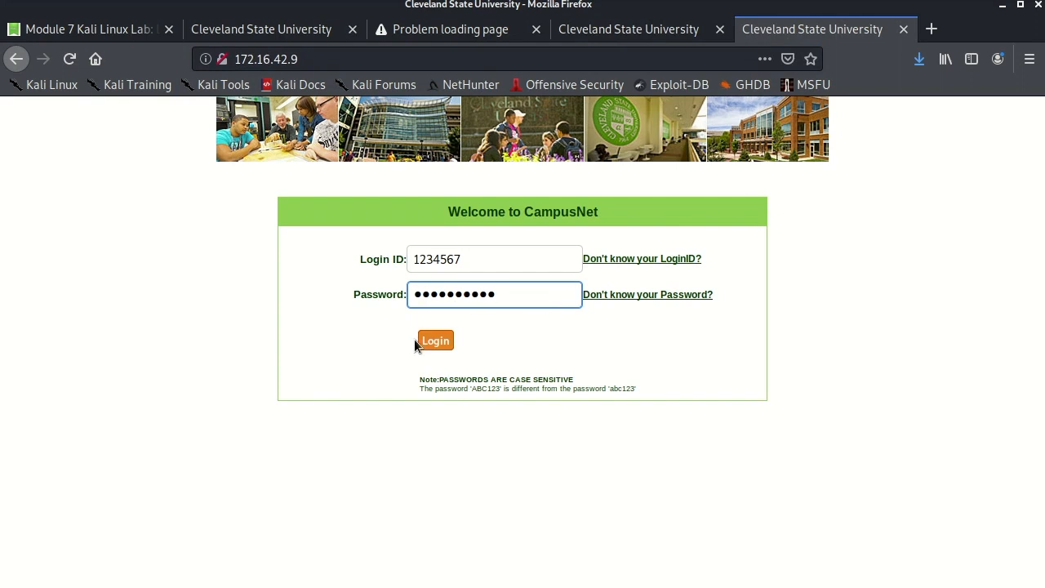
pyautogui.click(435, 339)
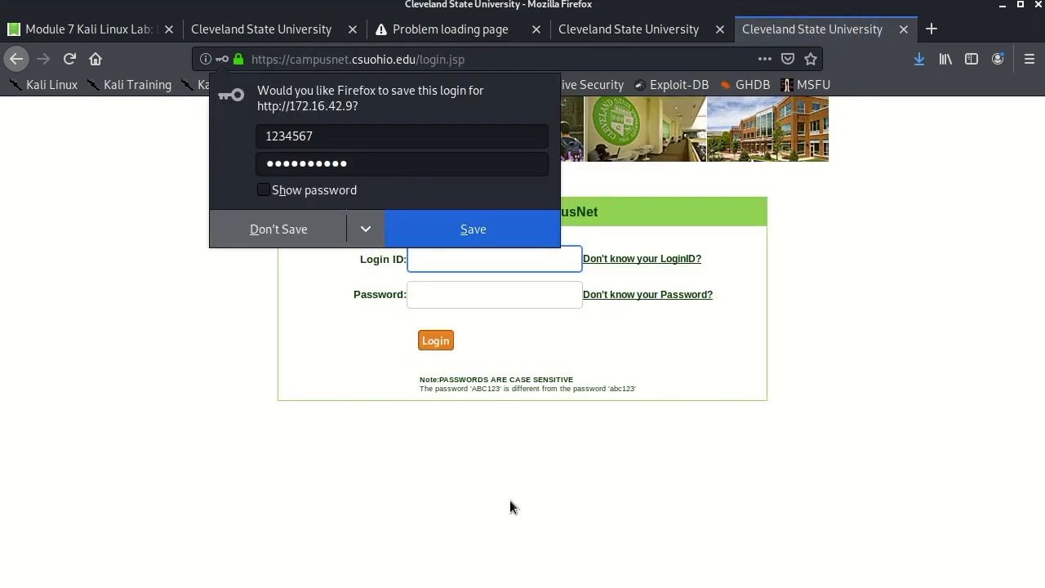
# Step: Decline Firefox's save-login prompt and return to the SET terminal showing the captured credentials
pyautogui.click(278, 229)
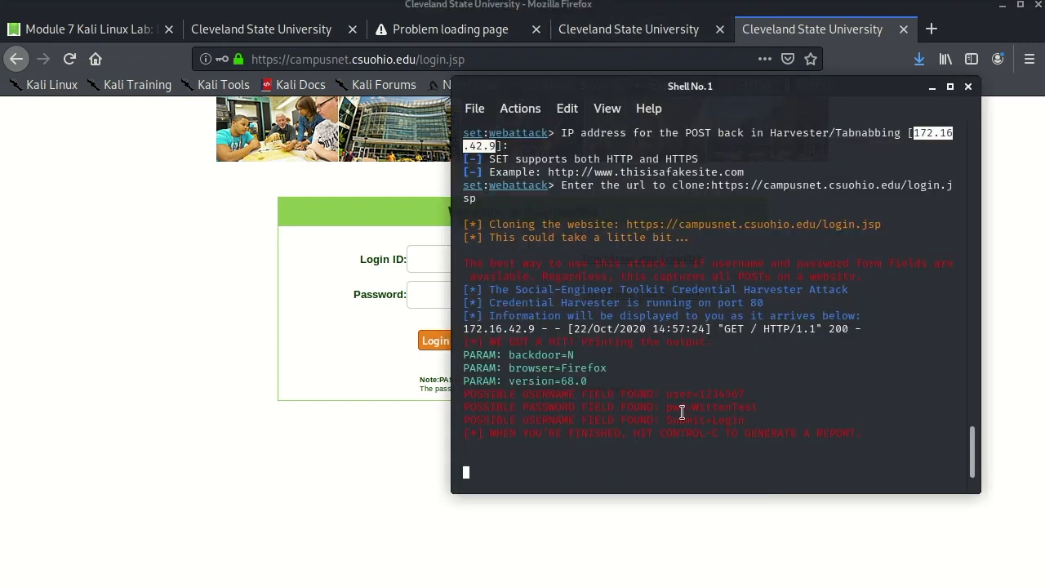
pyautogui.moveTo(731, 462)
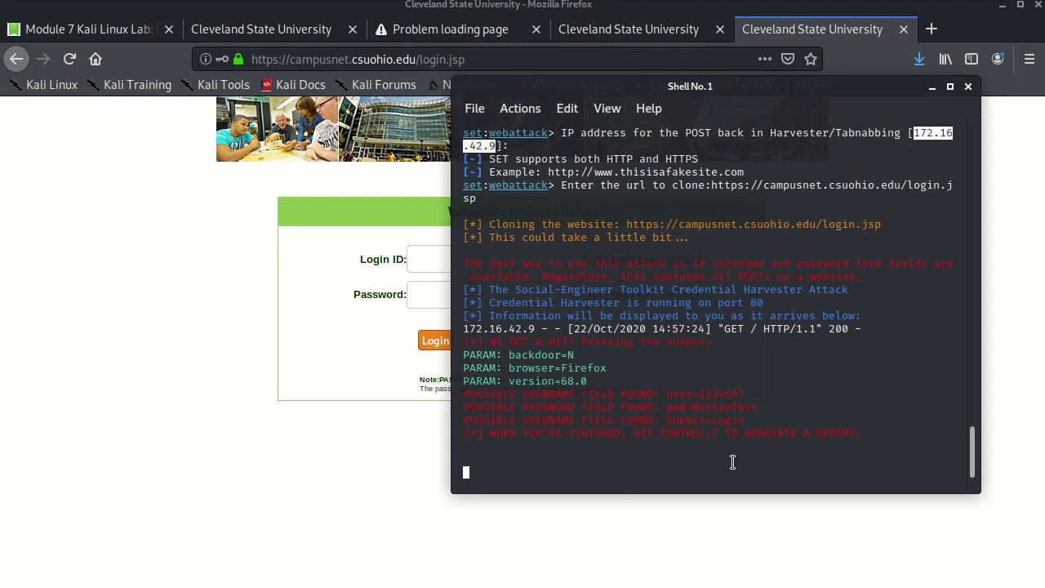
pyautogui.moveTo(764, 430)
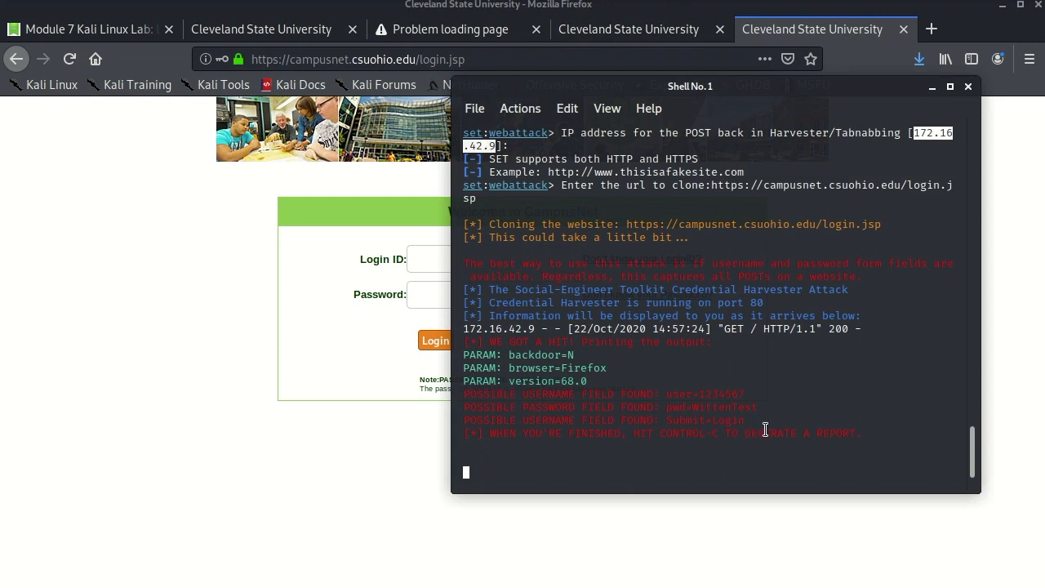
pyautogui.moveTo(751, 421)
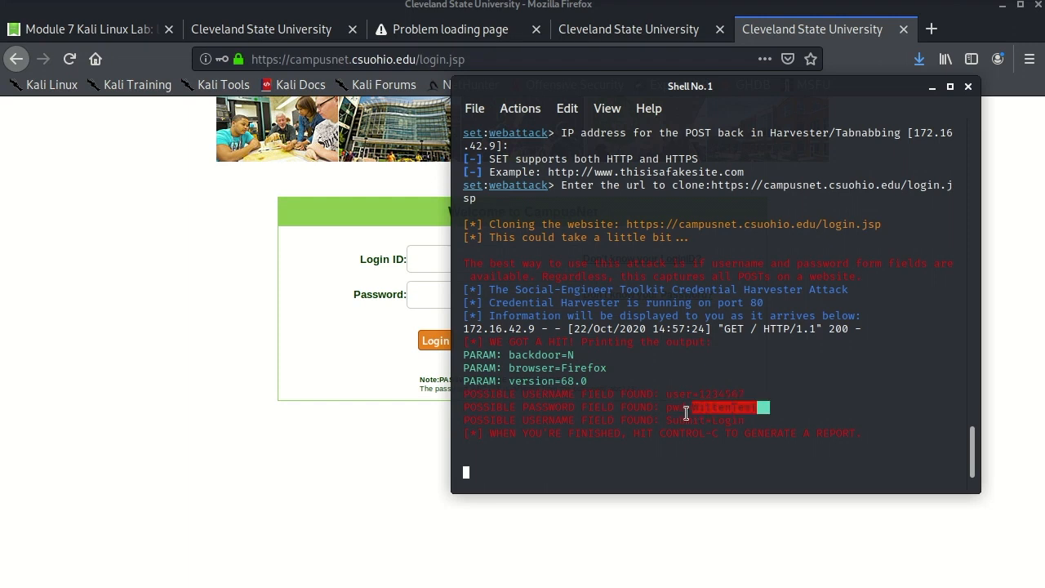
pyautogui.moveTo(764, 445)
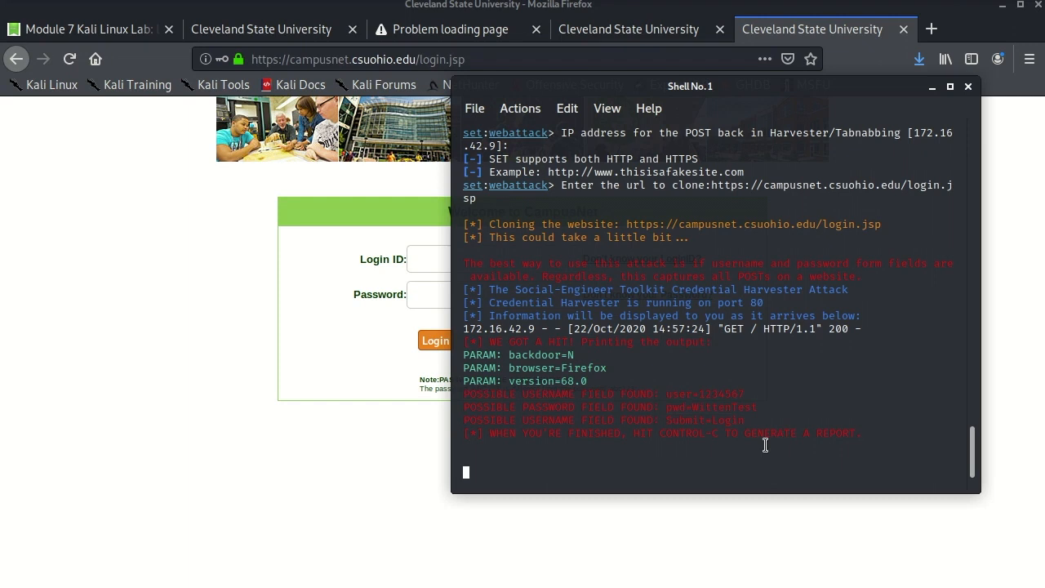
pyautogui.moveTo(697, 452)
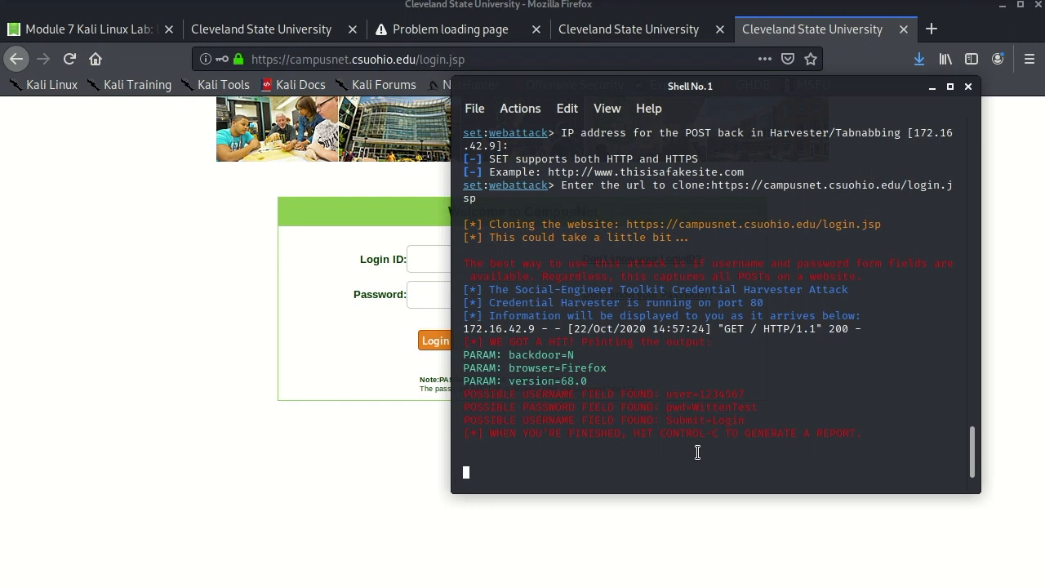
pyautogui.moveTo(723, 88)
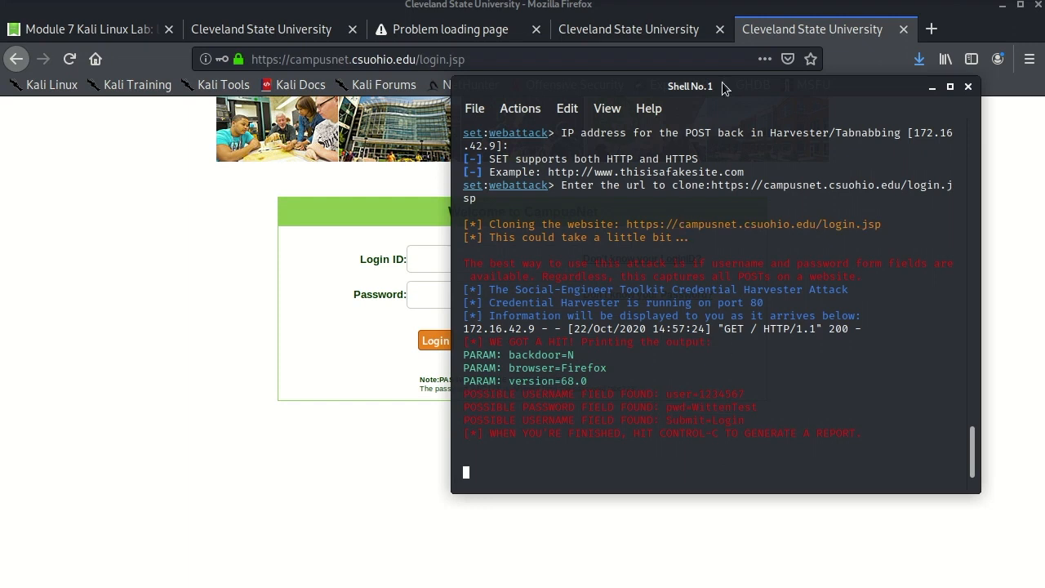